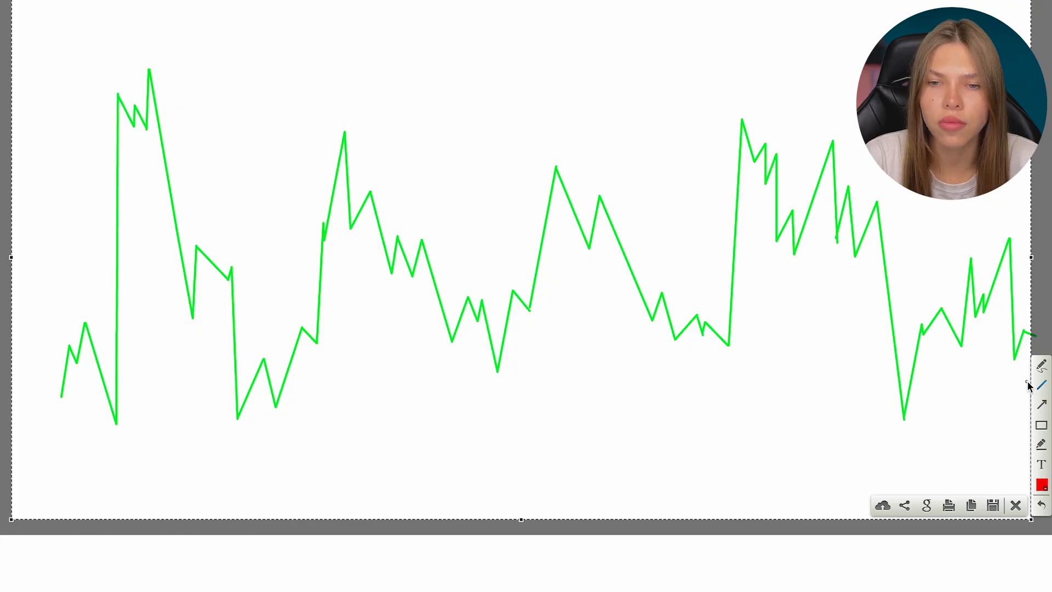
mouse_move(853, 328)
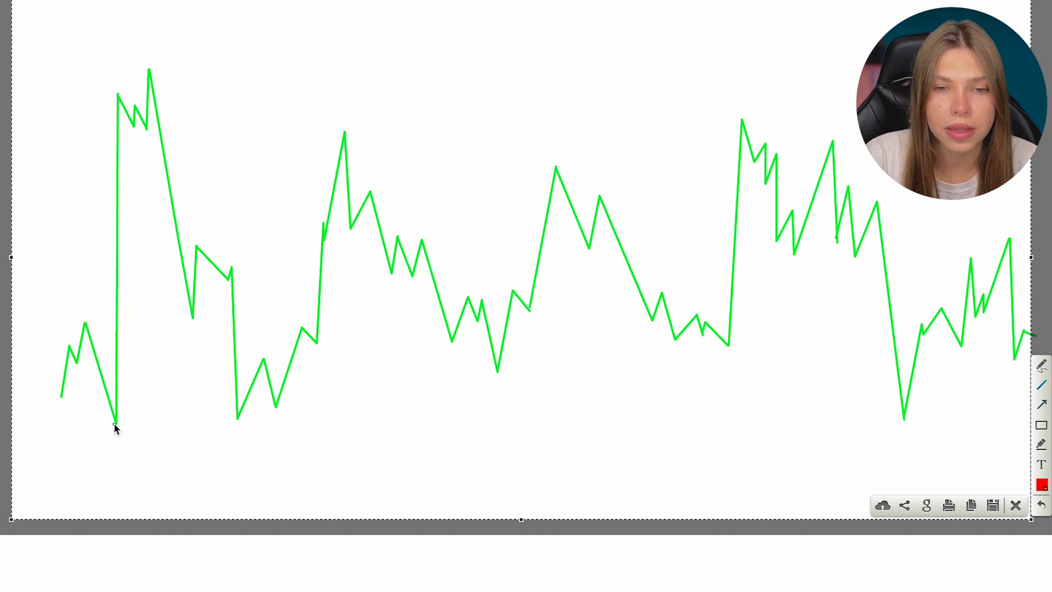
- Draw a red horizontal support line along the green chart's lowest lows
left_click_drag(114, 424, 999, 424)
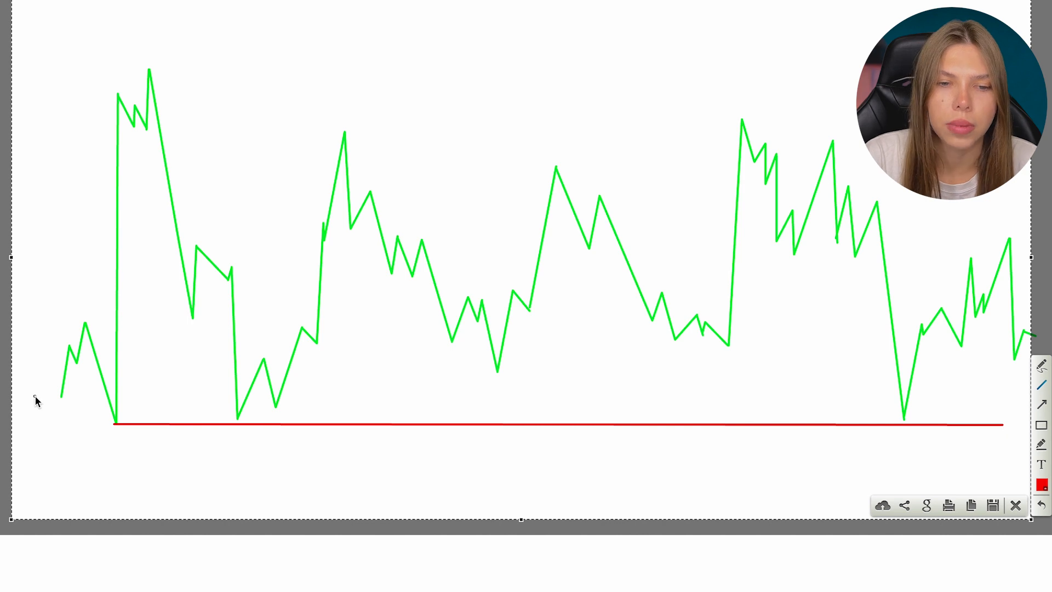
mouse_move(381, 339)
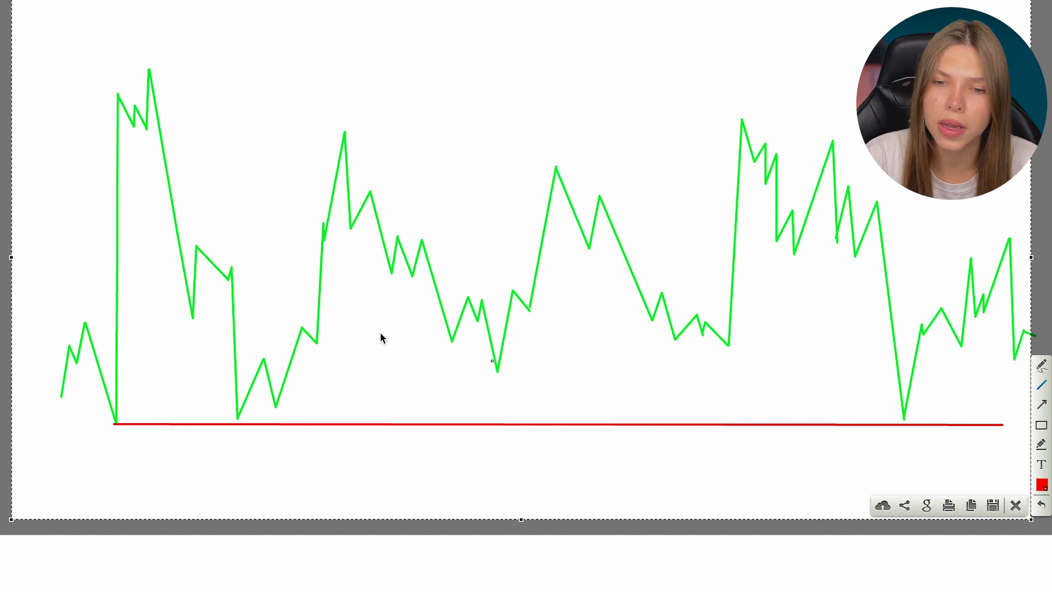
mouse_move(669, 283)
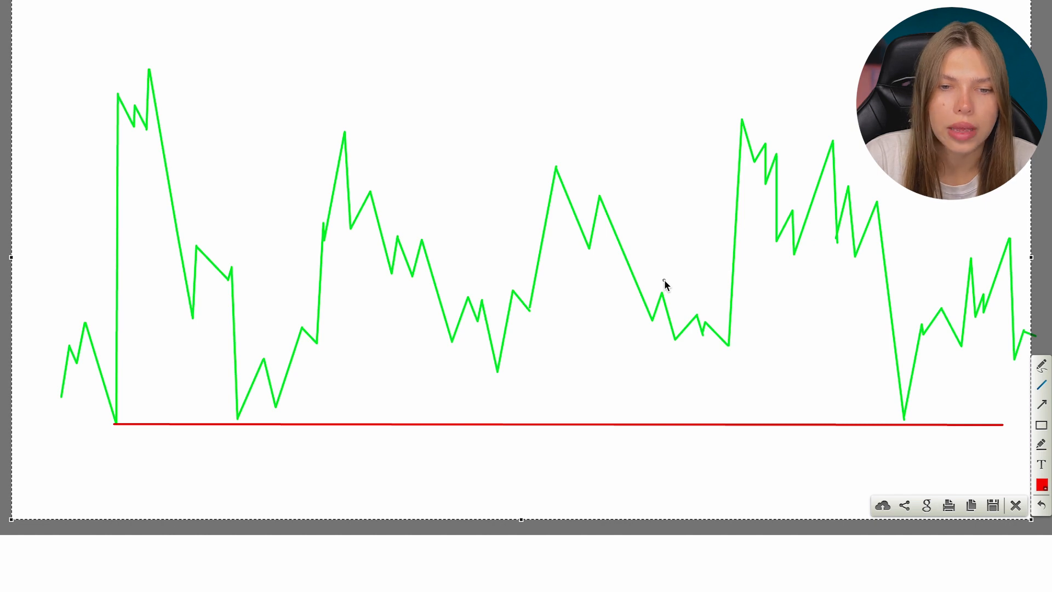
mouse_move(168, 61)
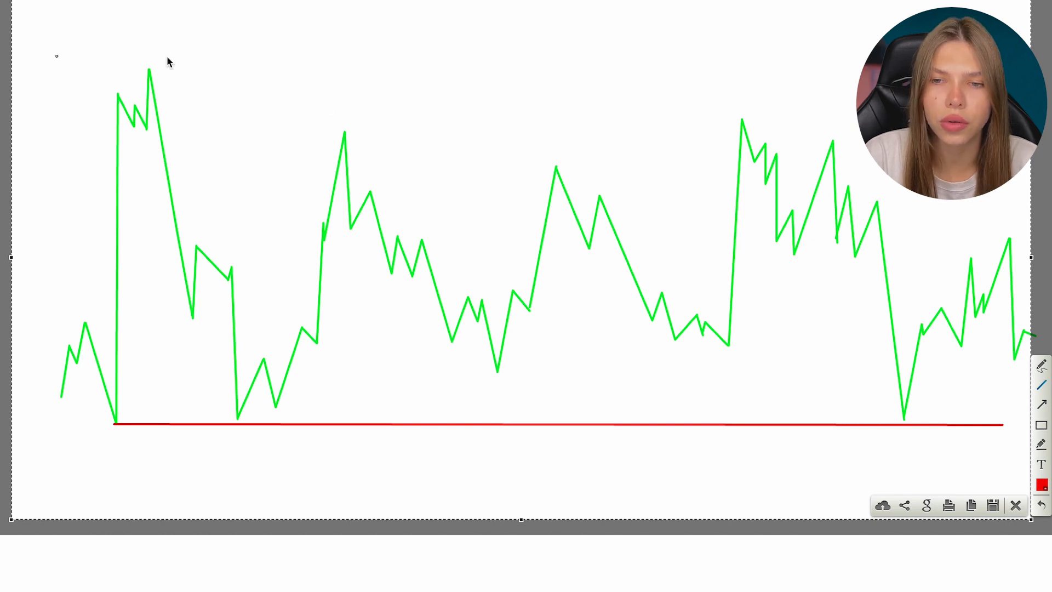
mouse_move(982, 474)
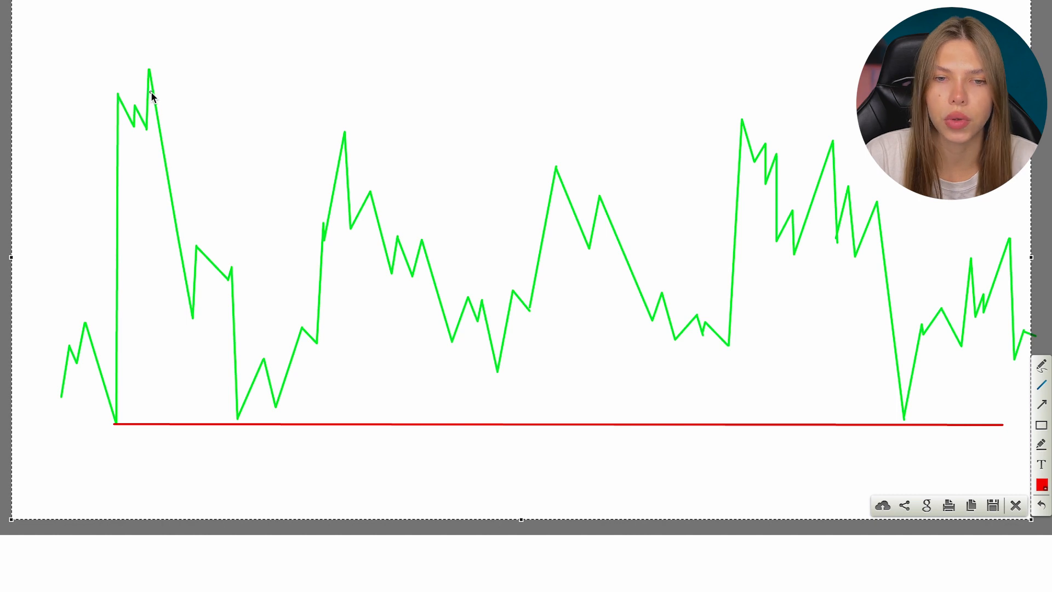
mouse_move(70, 360)
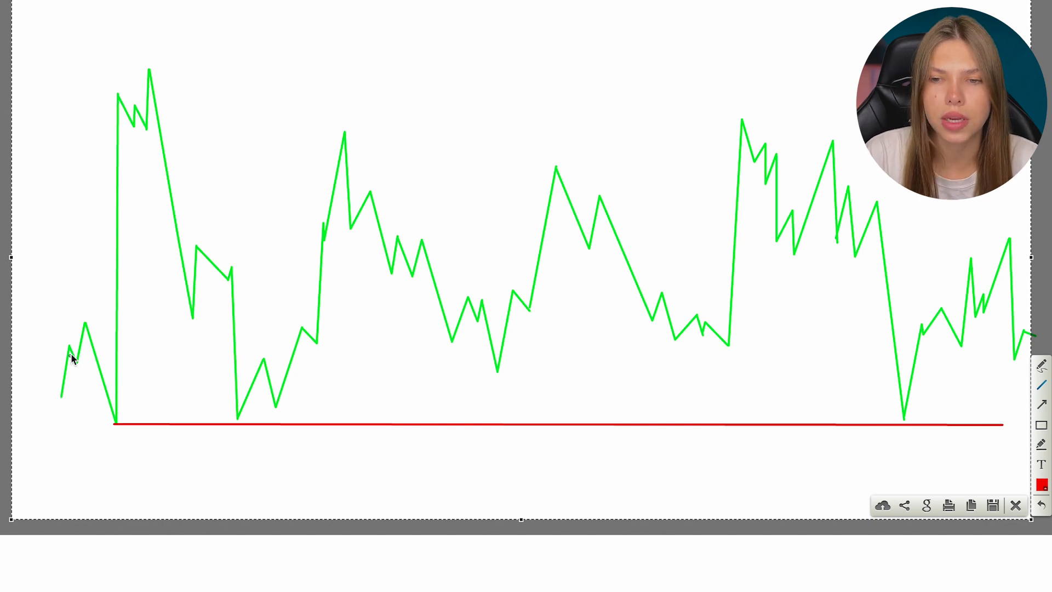
mouse_move(133, 95)
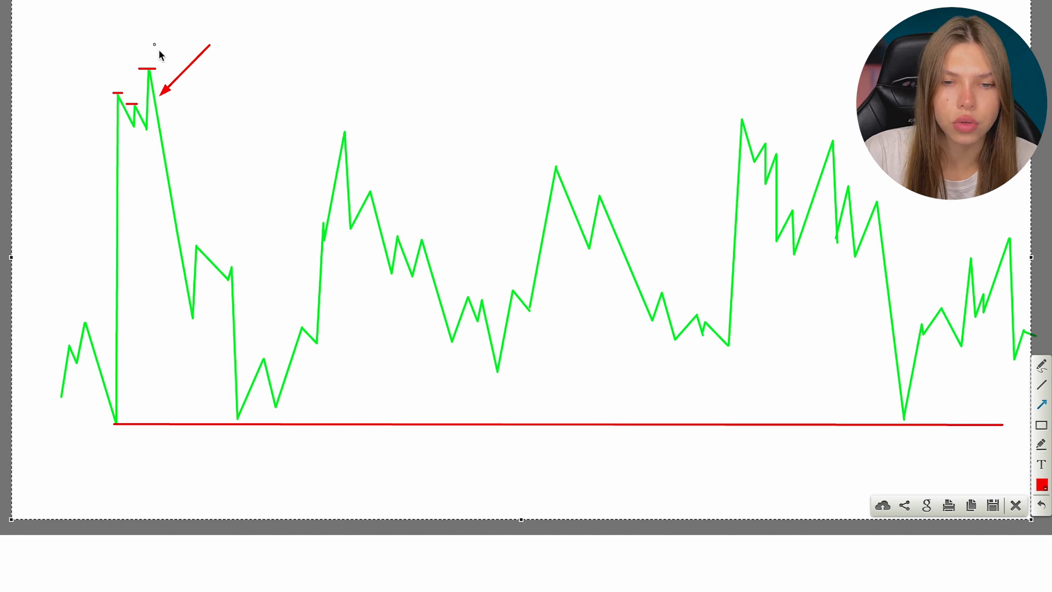
mouse_move(980, 417)
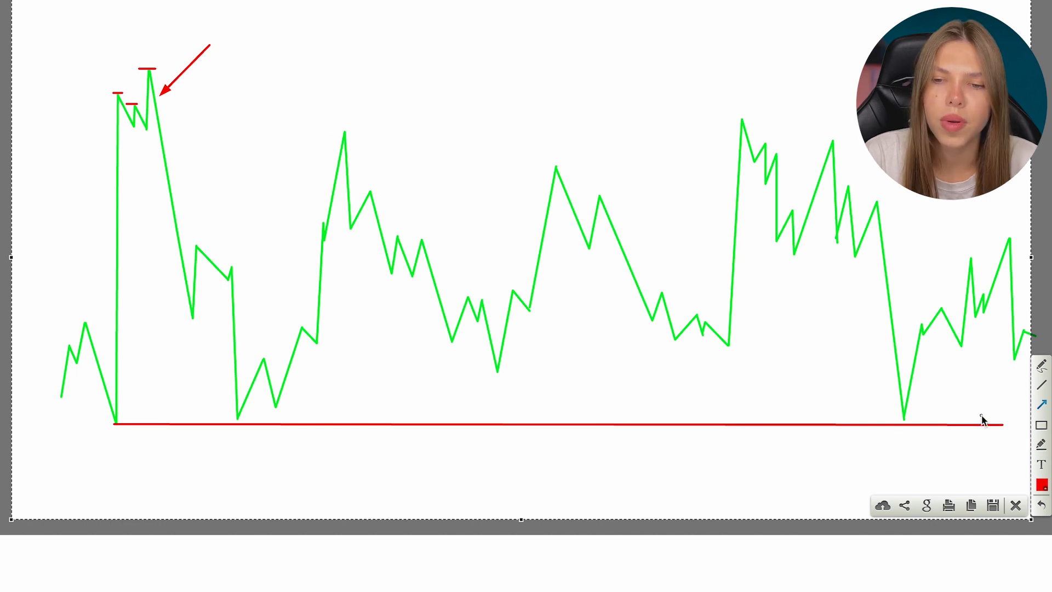
mouse_move(290, 442)
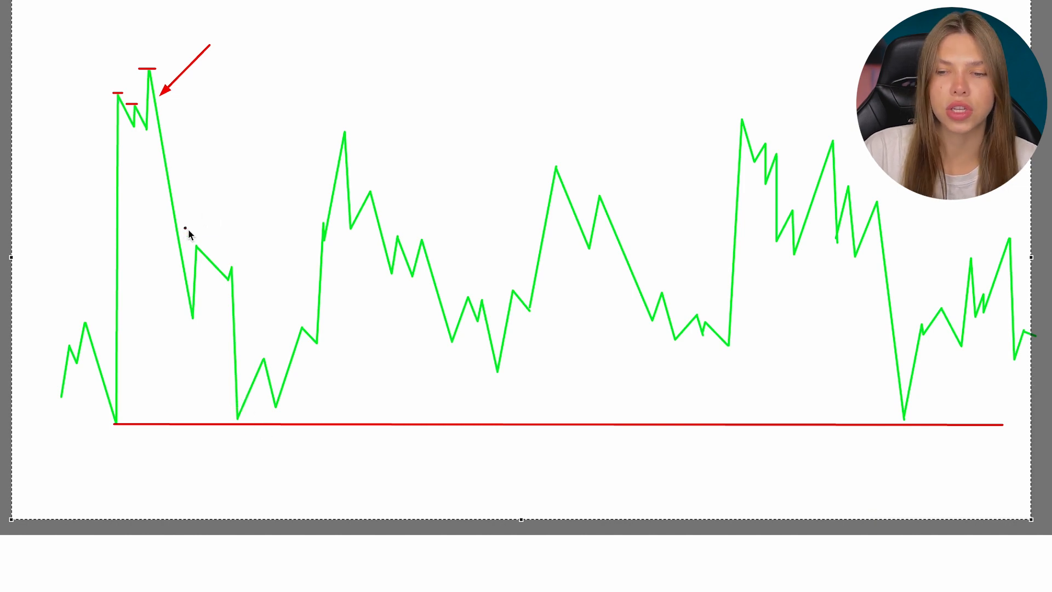
- Box the small pullback after the first peak and mark the support bounce and second peak's high
left_click_drag(186, 232, 246, 279)
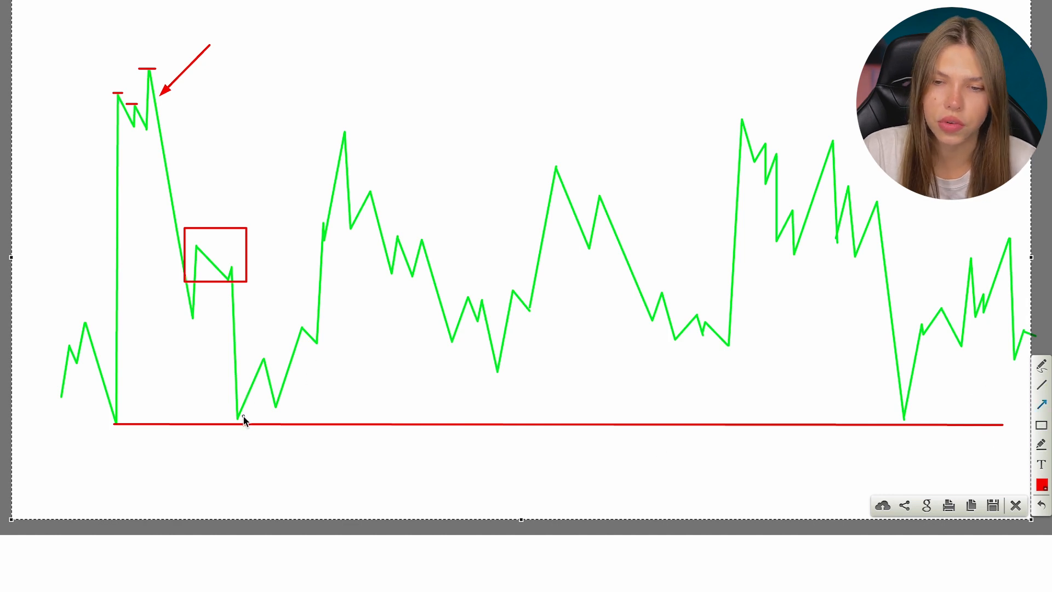
left_click_drag(238, 417, 255, 386)
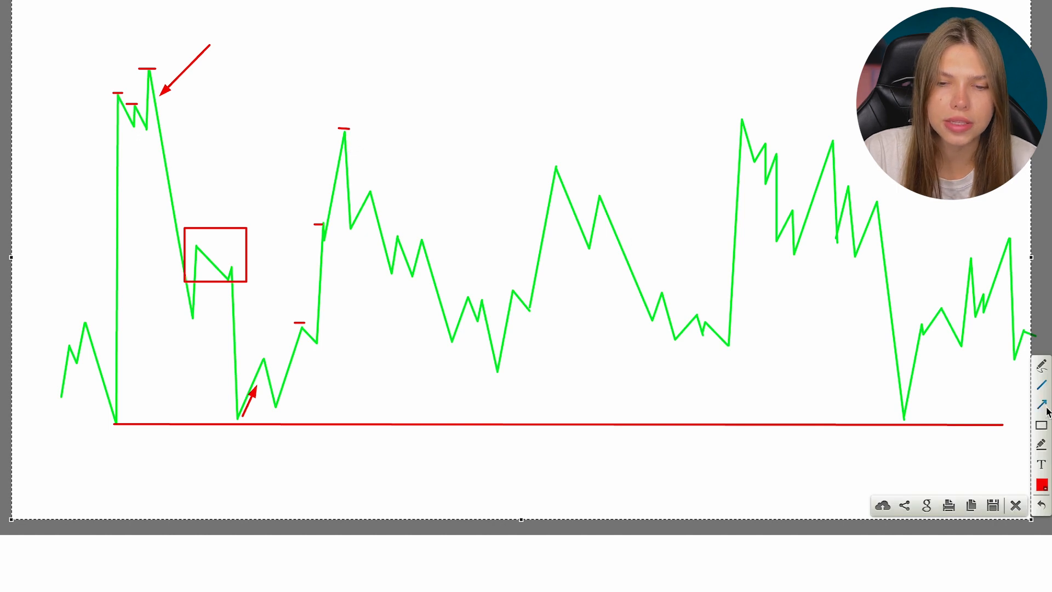
left_click_drag(370, 57, 354, 104)
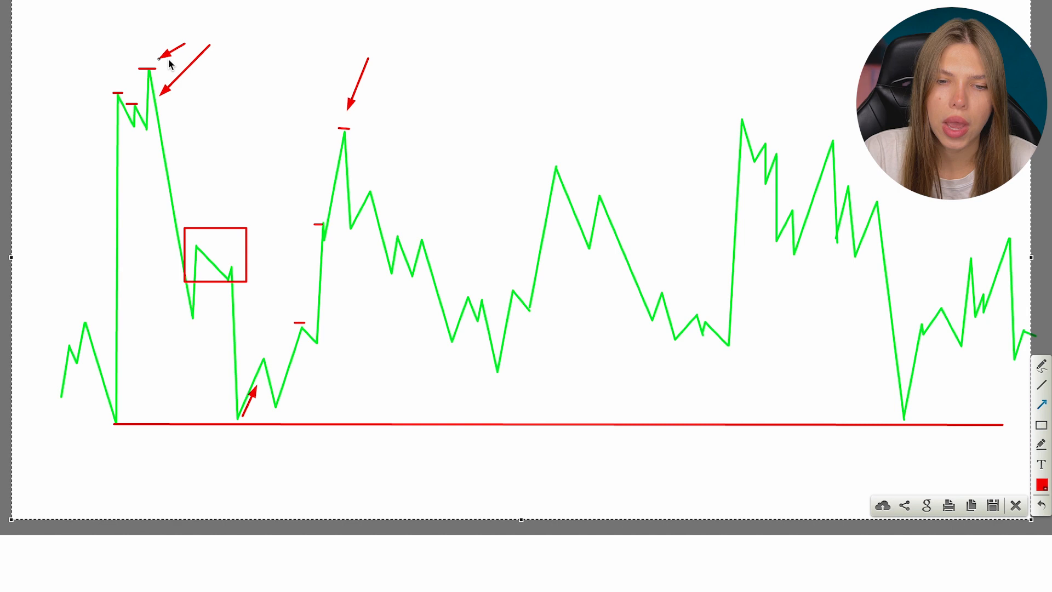
mouse_move(642, 309)
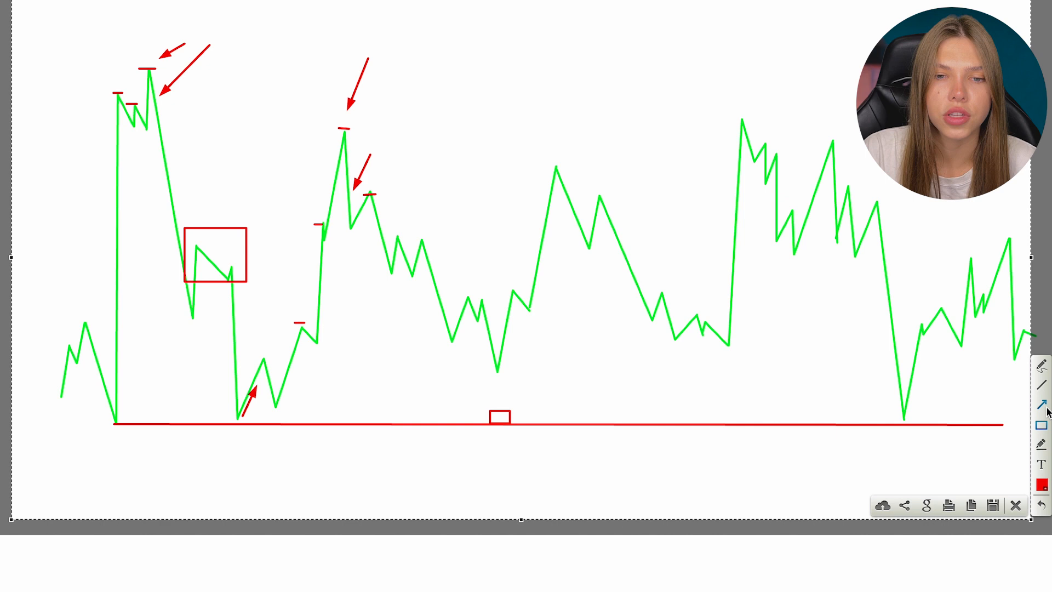
- Mark the mid-chart local highs and the right-side highs with red ticks and arrows
left_click_drag(452, 399, 489, 363)
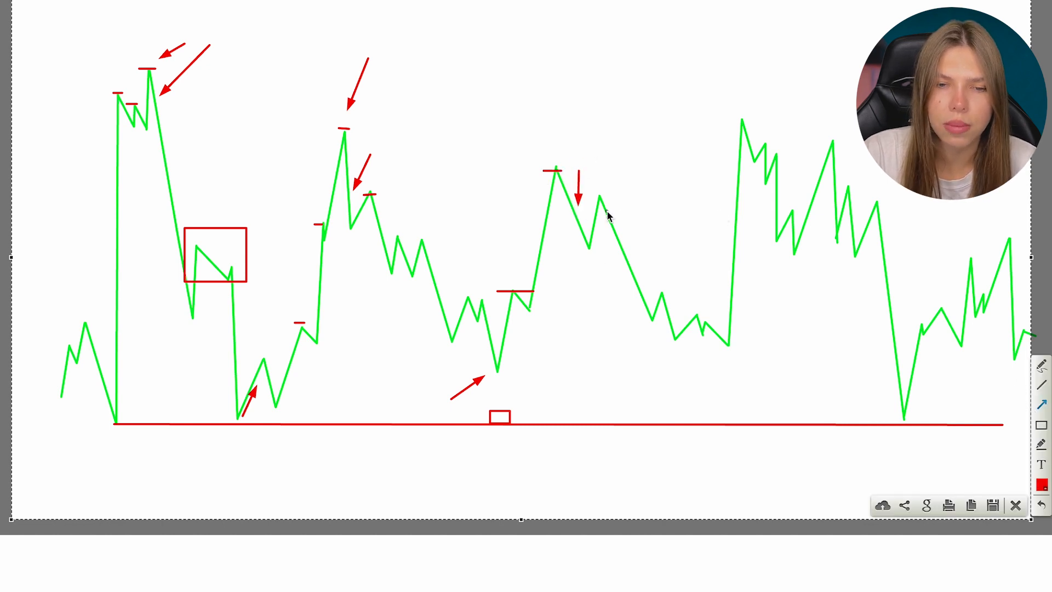
left_click_drag(620, 179, 620, 218)
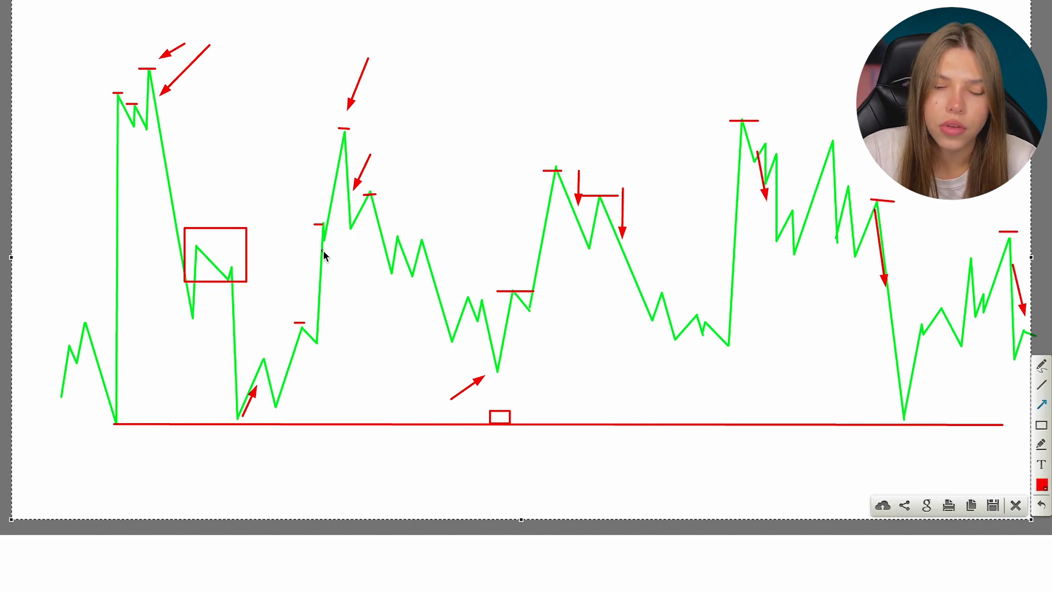
mouse_move(496, 355)
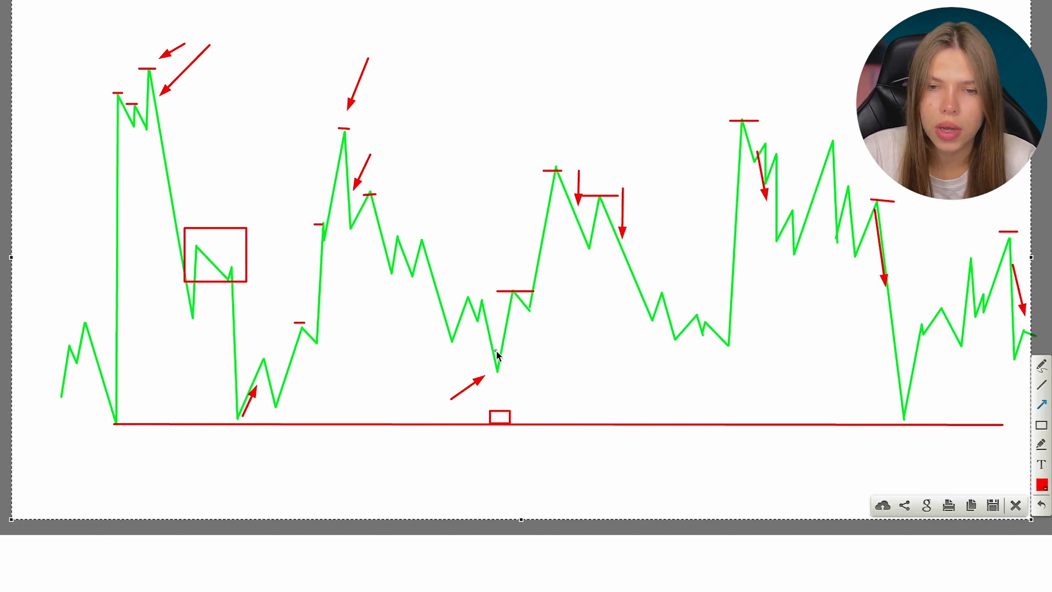
left_click_drag(496, 373, 523, 322)
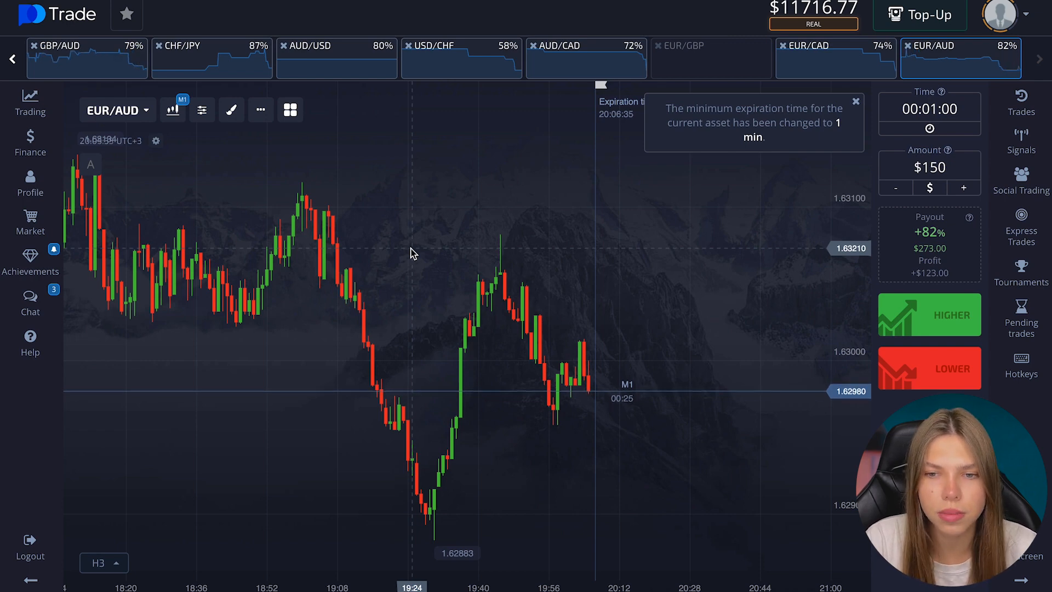
mouse_move(363, 238)
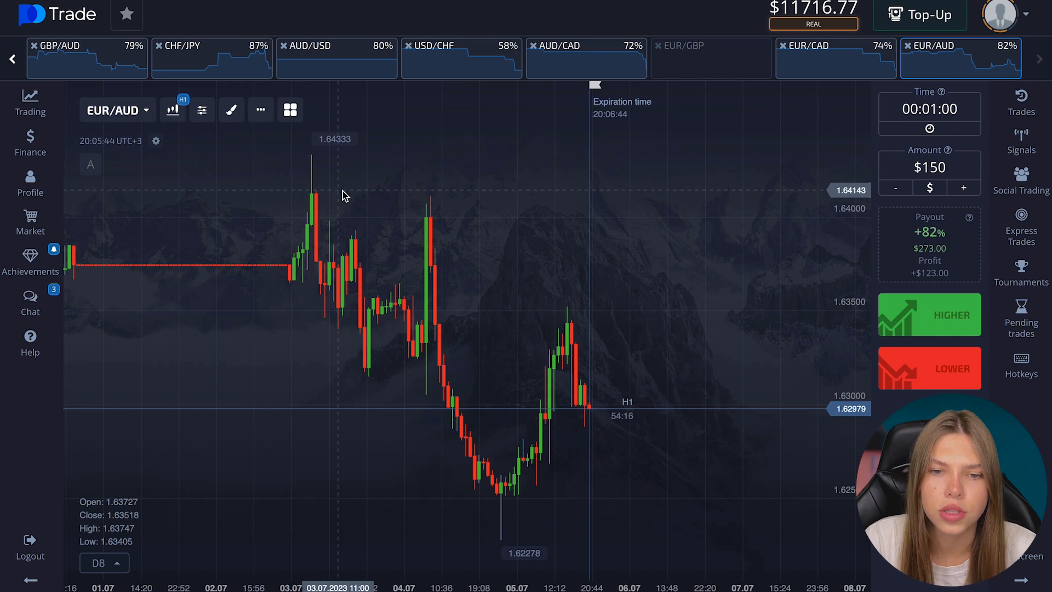
mouse_move(533, 369)
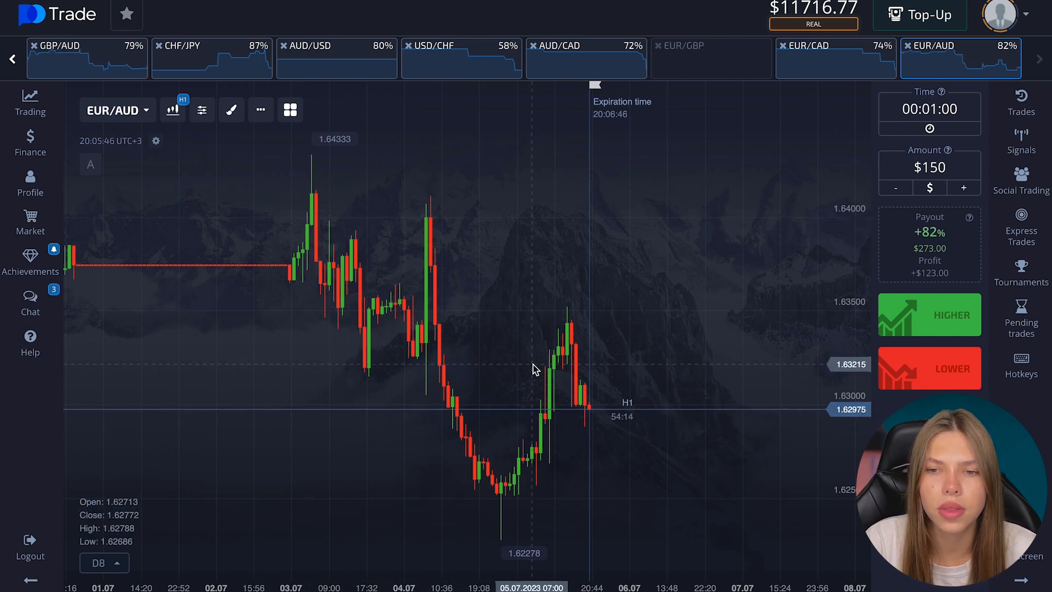
left_click(172, 109)
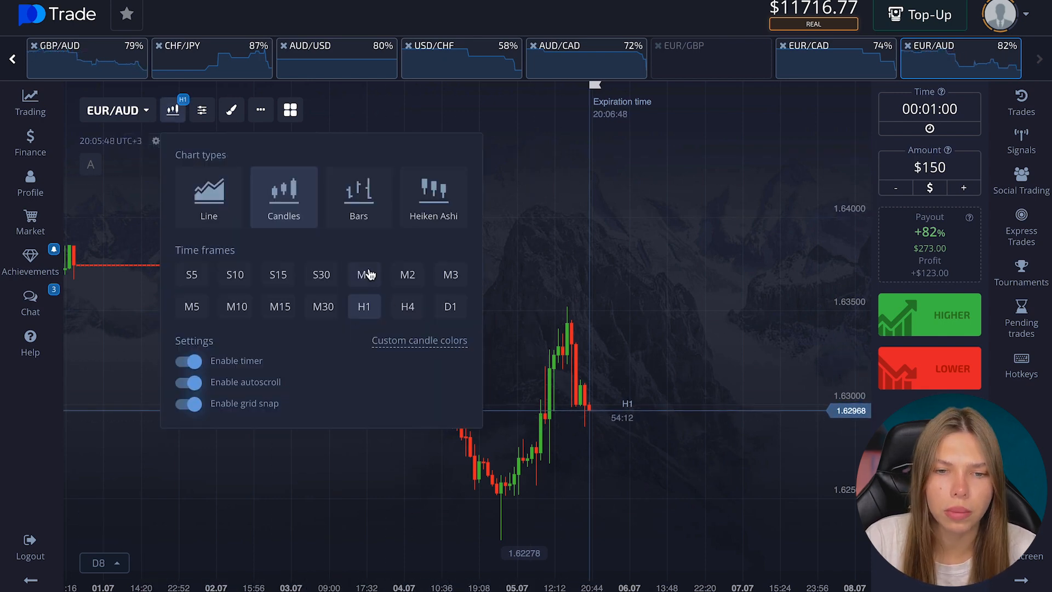
left_click(364, 274)
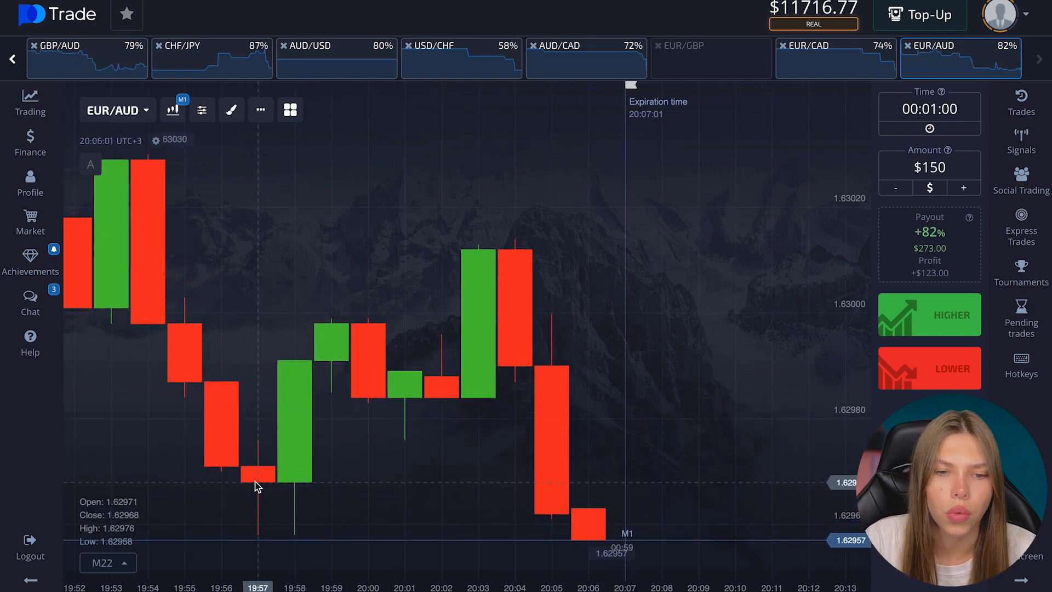
left_click(102, 562)
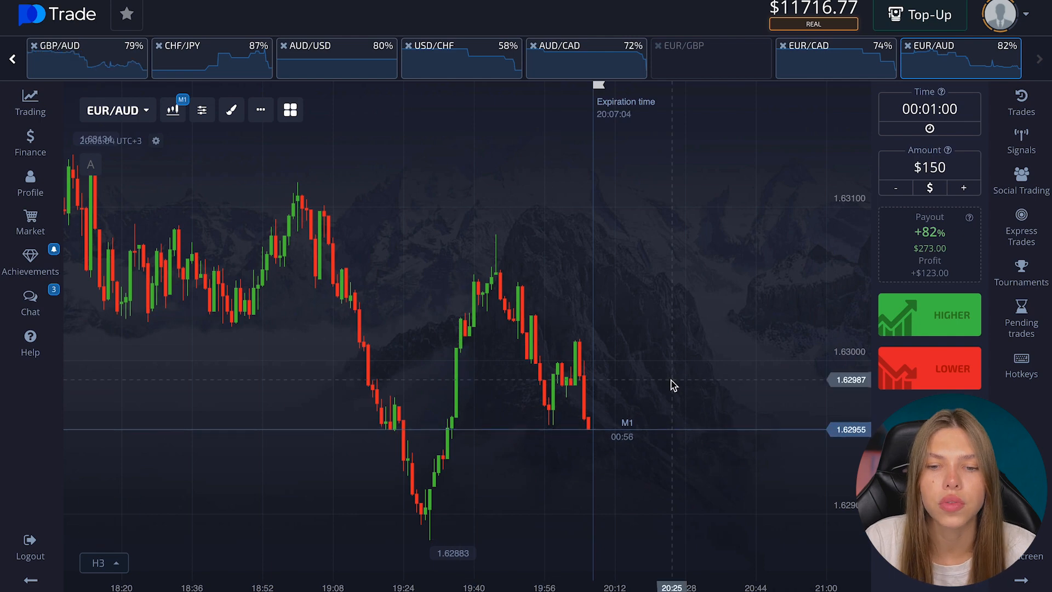
left_click(101, 562)
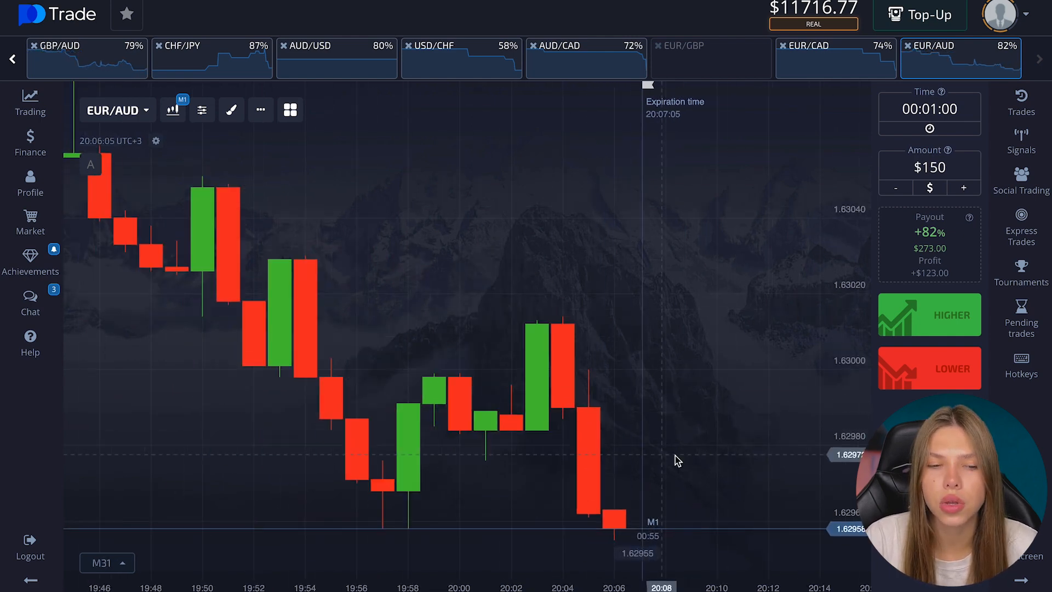
left_click(101, 562)
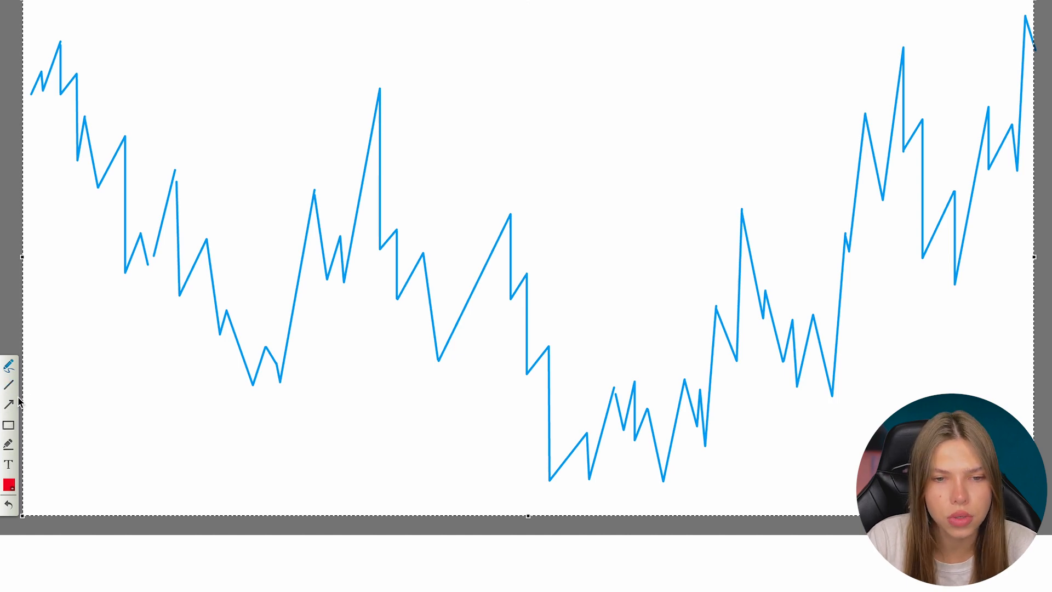
- Box the rising stretch on the right of the chart and add a tick mark at the left
left_click(10, 384)
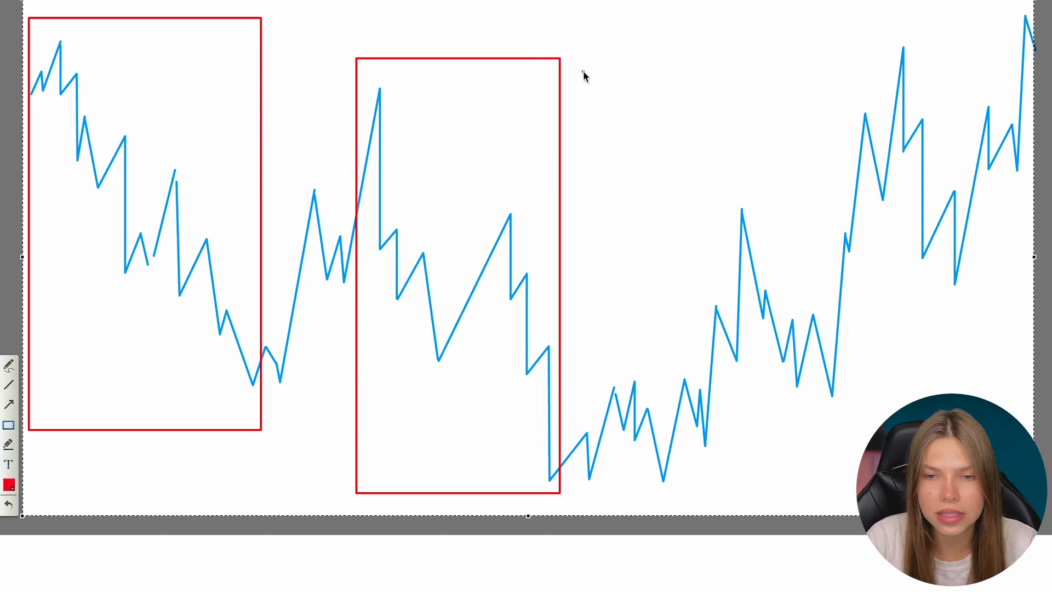
left_click_drag(577, 20, 1036, 483)
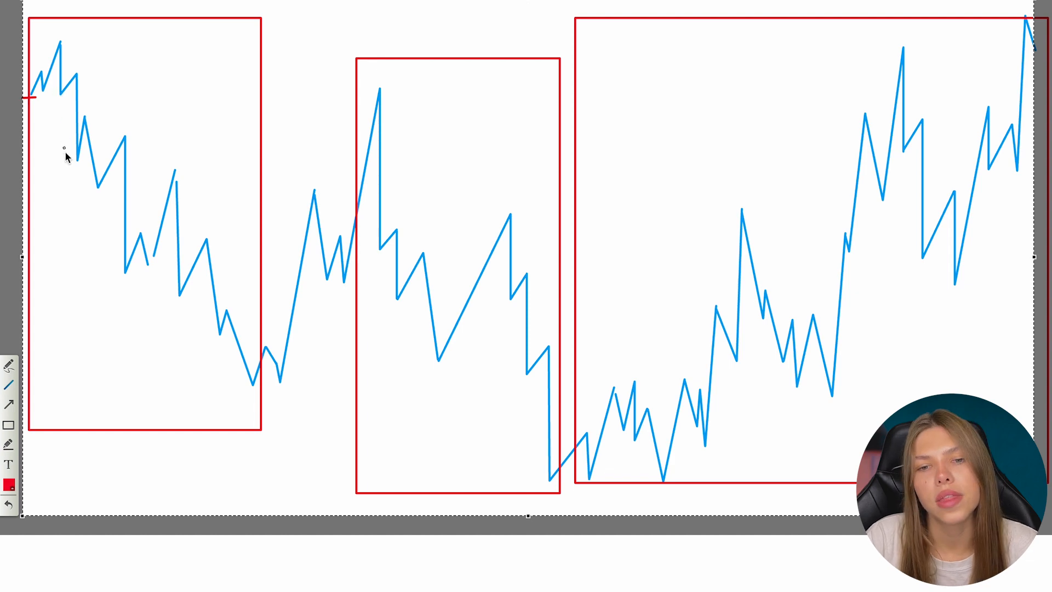
left_click_drag(64, 157, 80, 157)
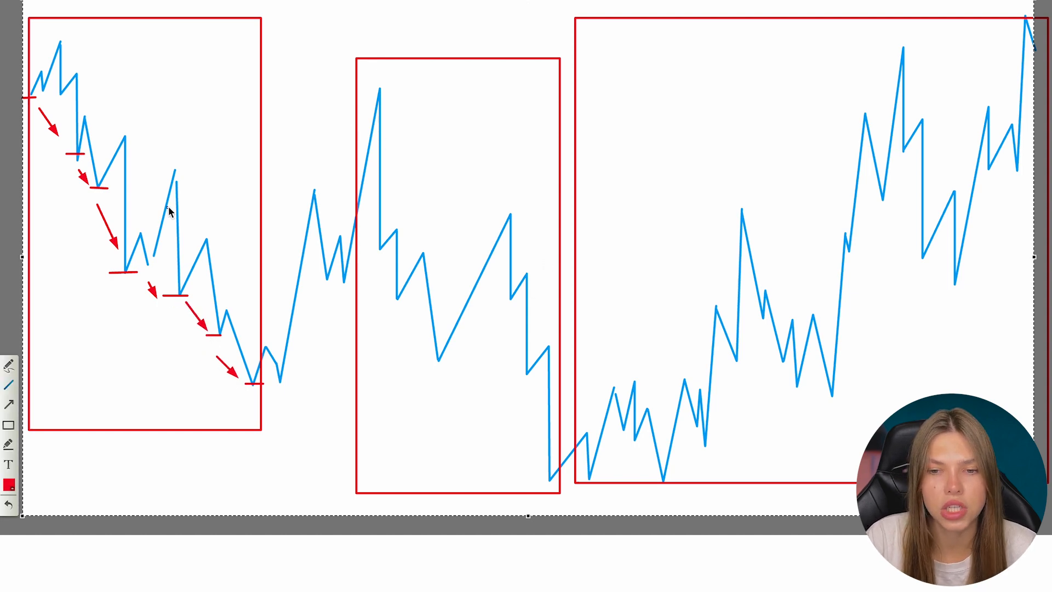
mouse_move(256, 306)
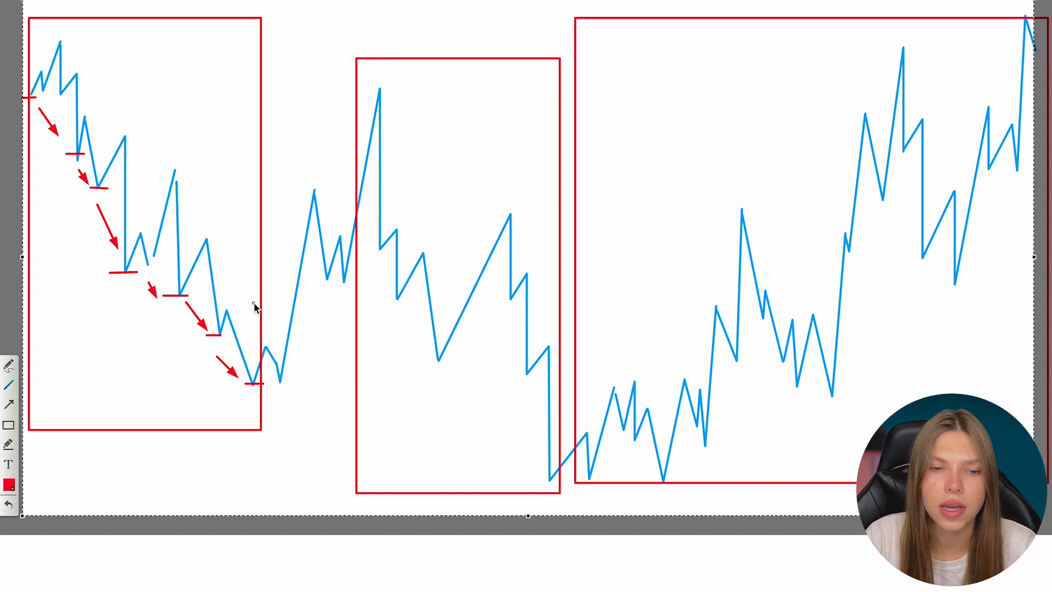
mouse_move(315, 285)
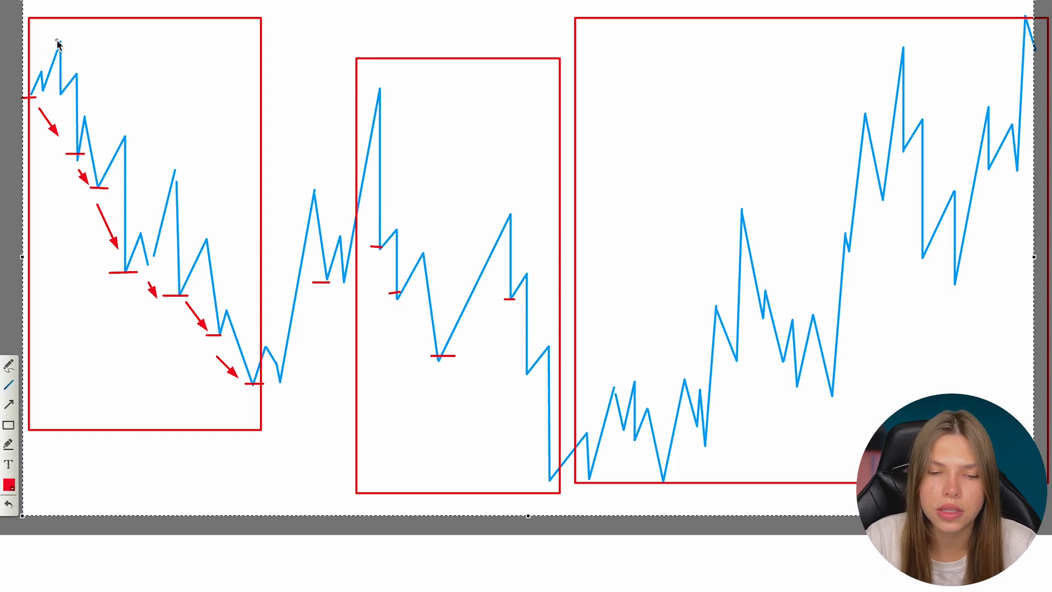
- Add a downtrend arrow, a horizontal top line, a final-drop arrow and a right-section trend line
left_click_drag(223, 47, 224, 209)
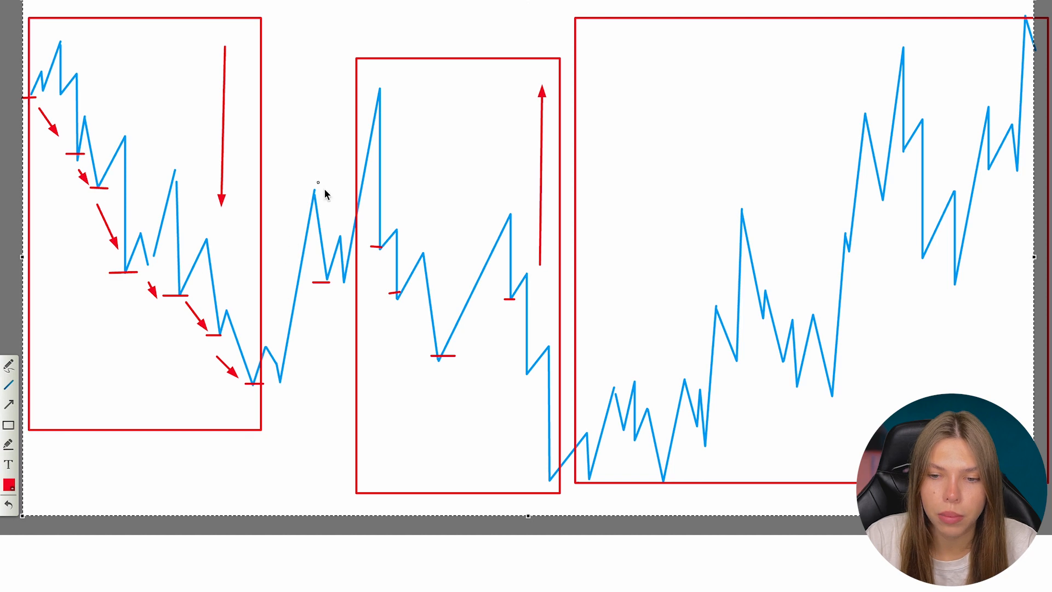
mouse_move(61, 53)
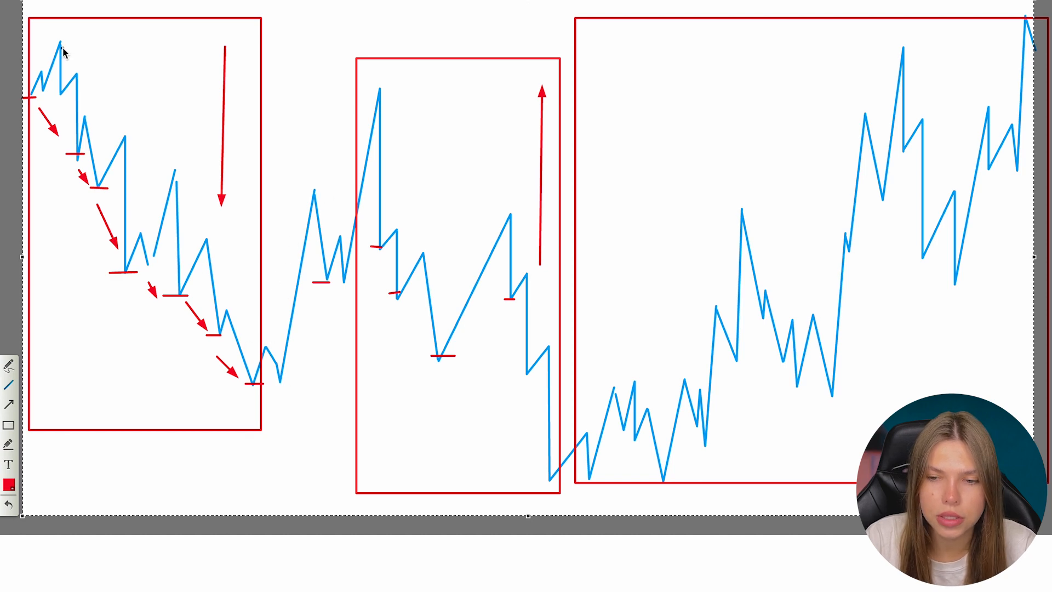
left_click_drag(54, 41, 516, 60)
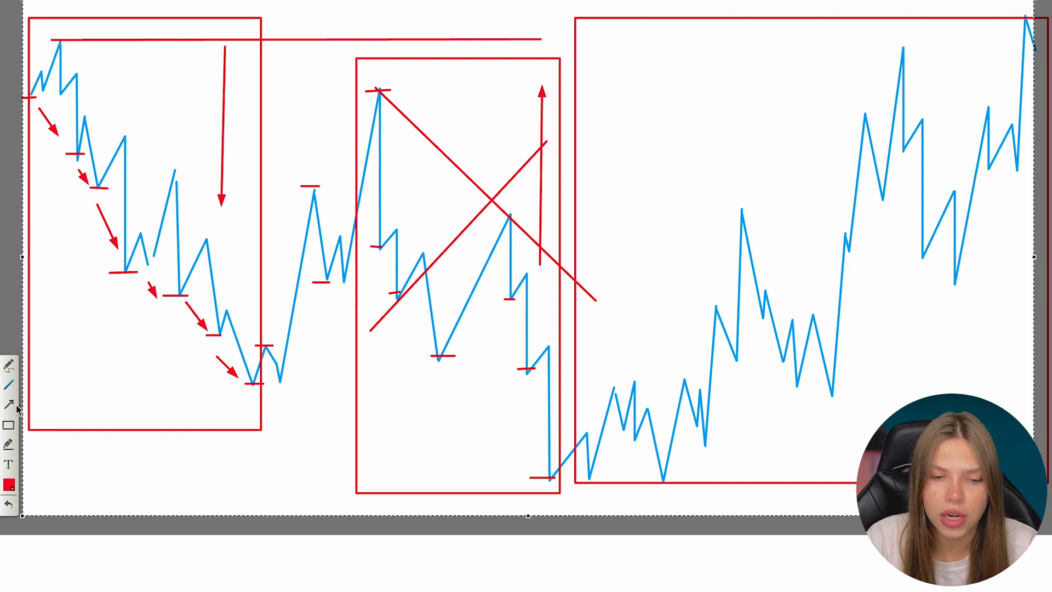
mouse_move(432, 384)
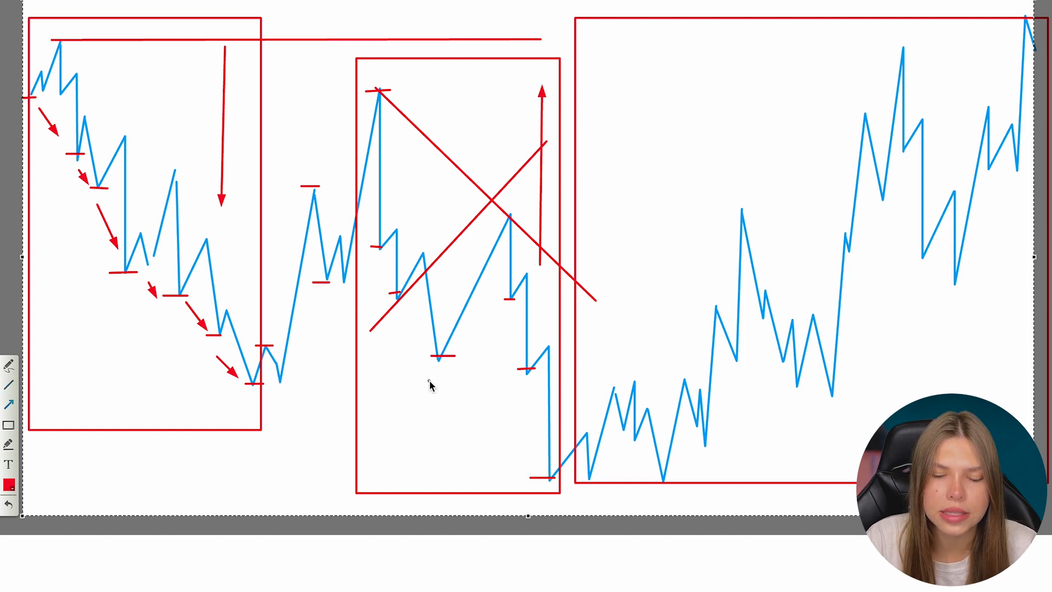
left_click_drag(530, 375, 532, 430)
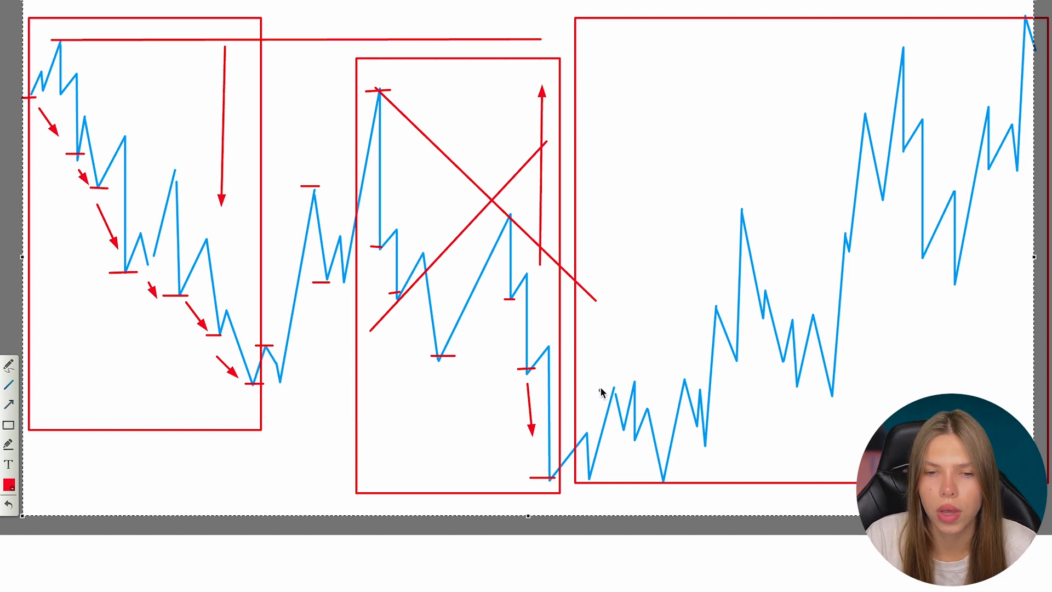
left_click_drag(580, 187, 933, 369)
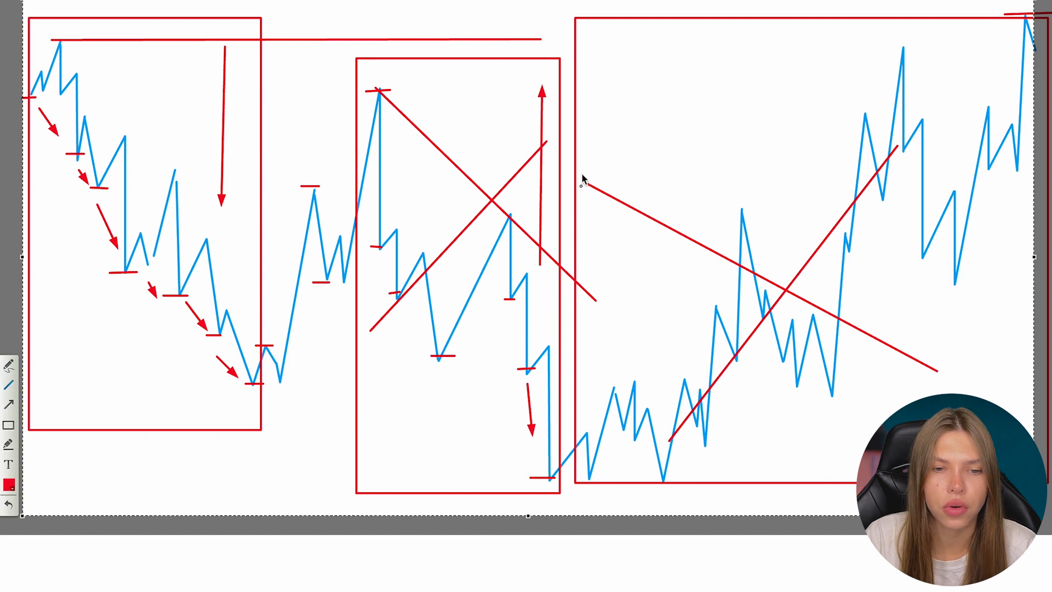
mouse_move(791, 268)
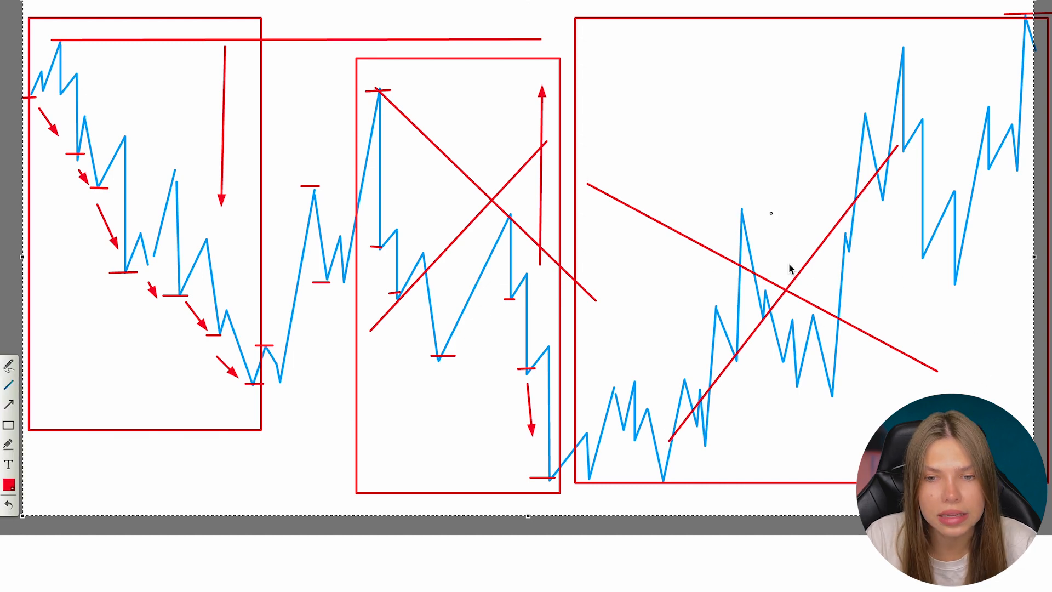
mouse_move(616, 392)
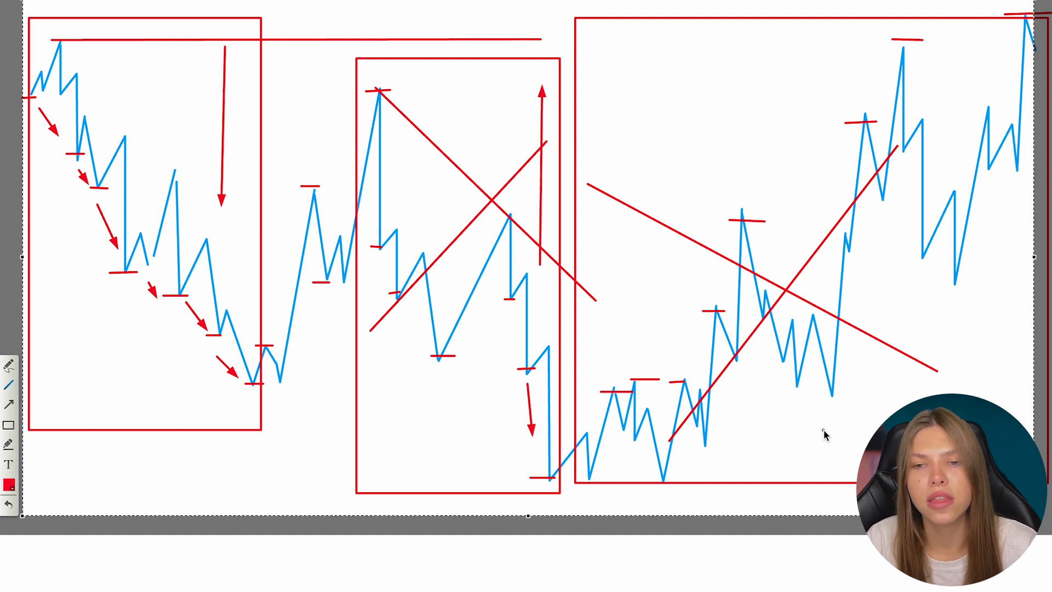
mouse_move(679, 401)
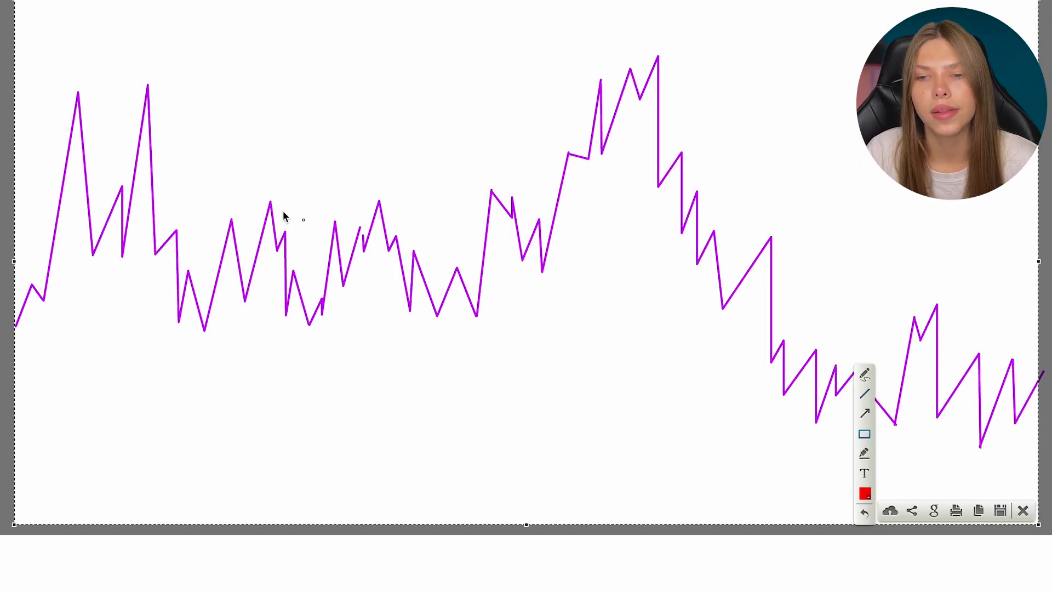
mouse_move(177, 329)
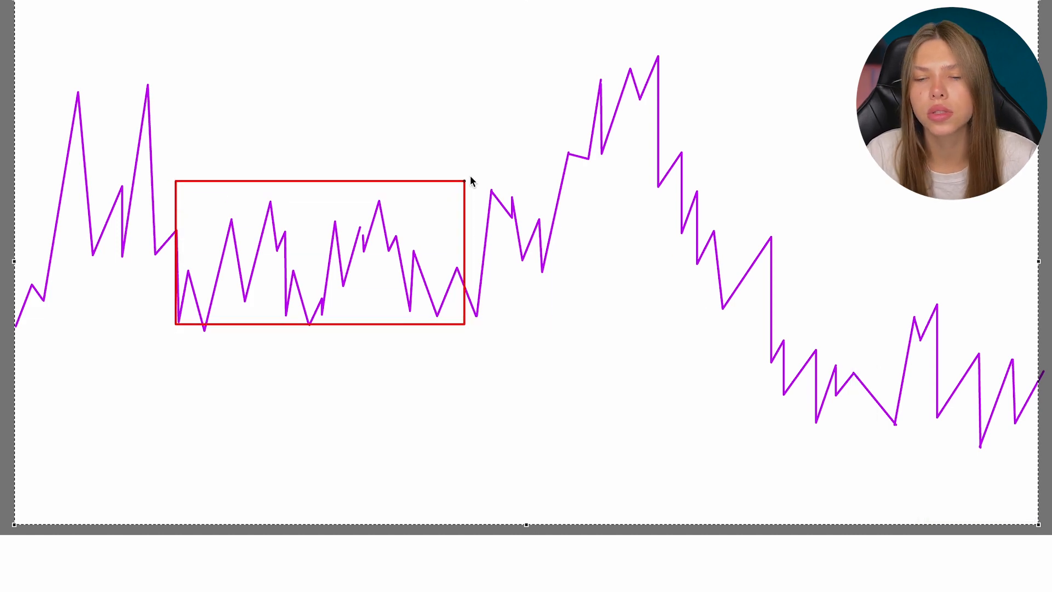
- Widen the corridor box over the later swings and draw the two lines of the falling channel
left_click_drag(462, 255, 537, 254)
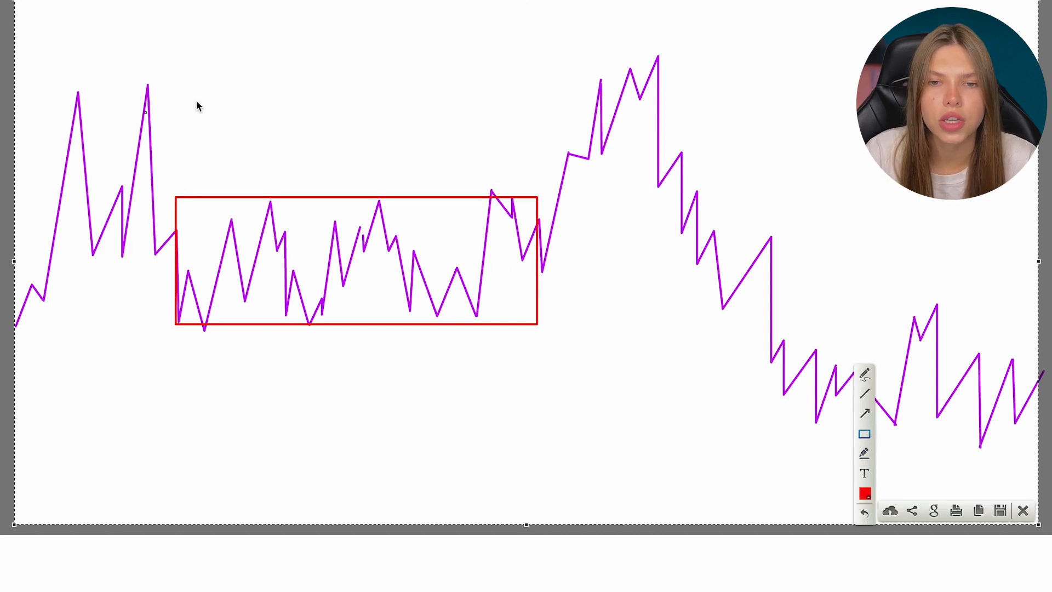
left_click_drag(631, 144, 812, 426)
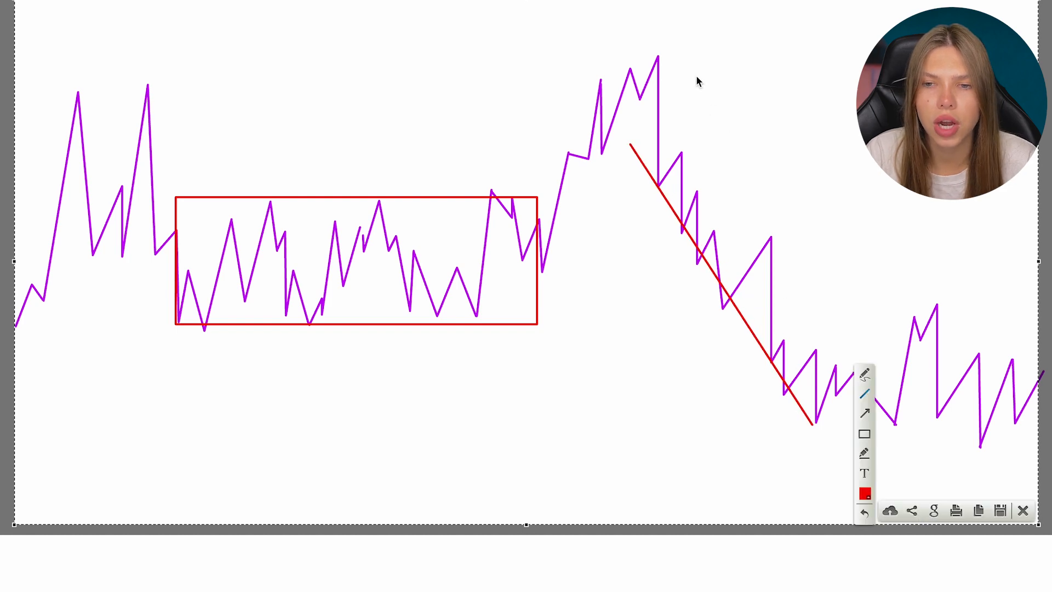
left_click_drag(647, 46, 879, 382)
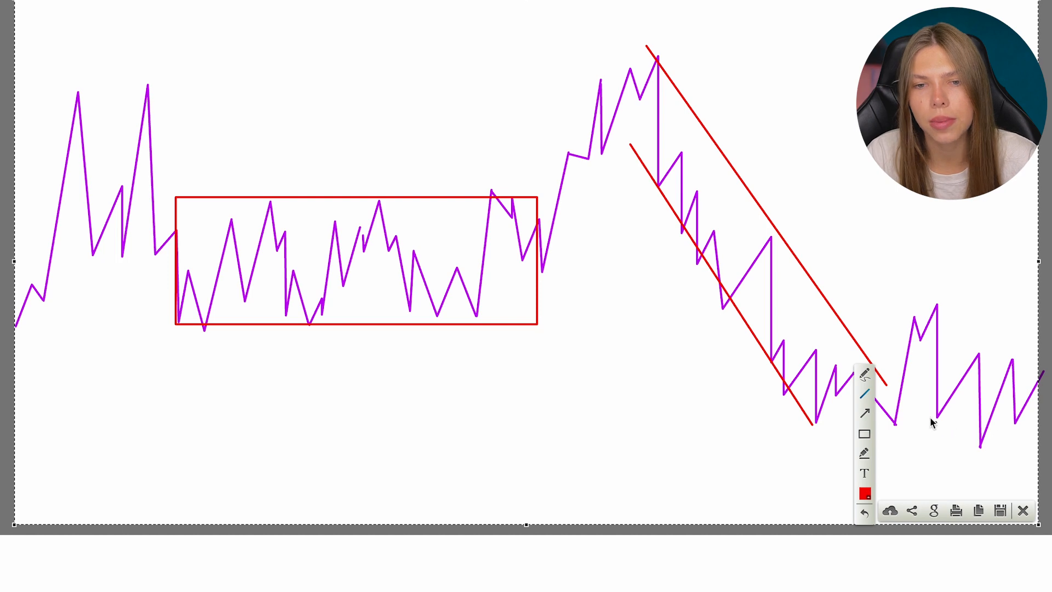
- Sketch a small rising channel of two parallel lines below the corridor
left_click_drag(444, 458, 569, 362)
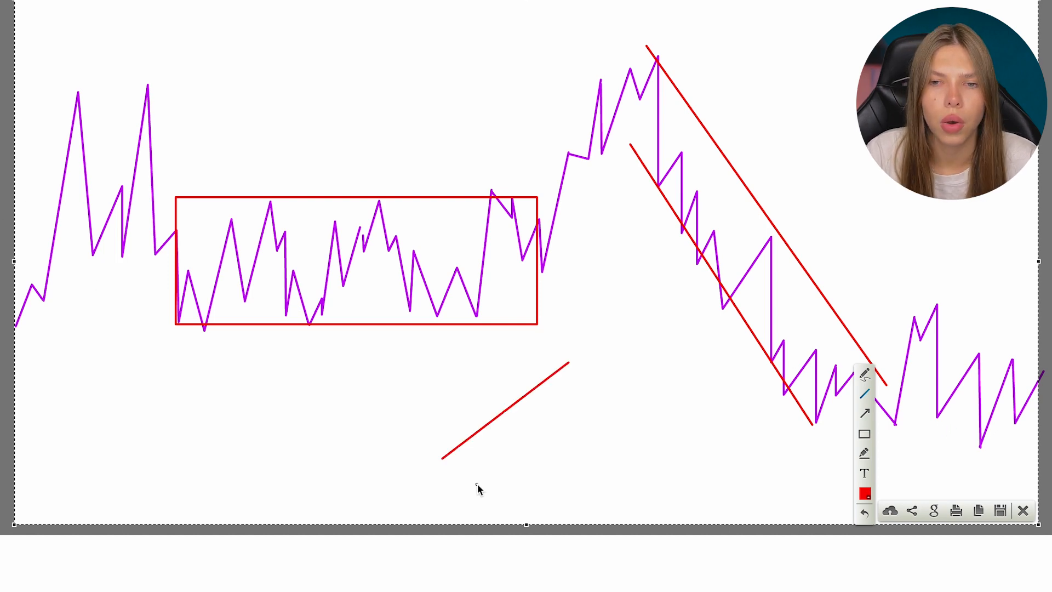
left_click_drag(456, 462, 590, 389)
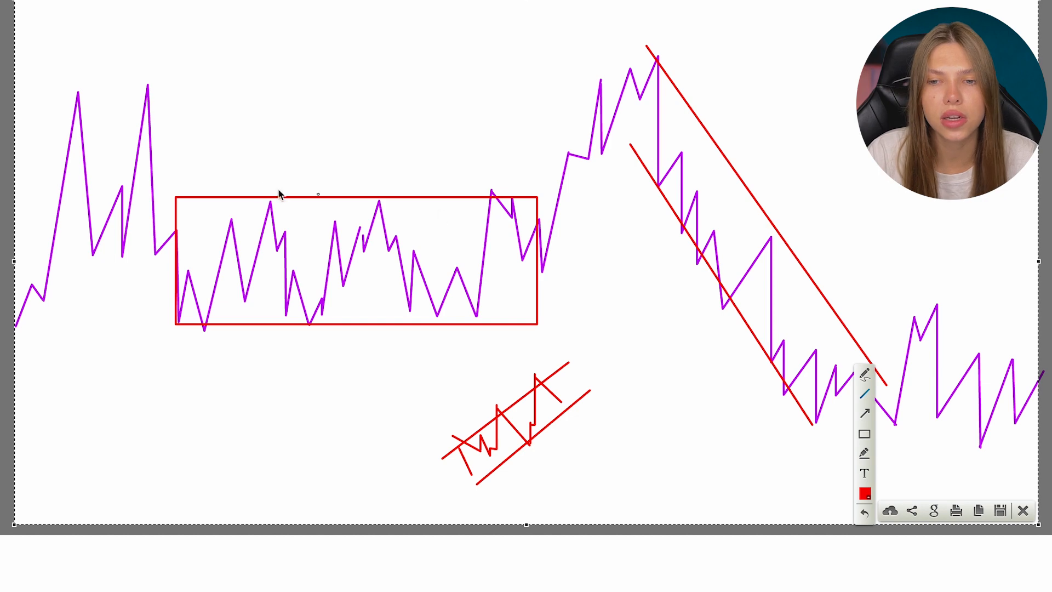
mouse_move(865, 434)
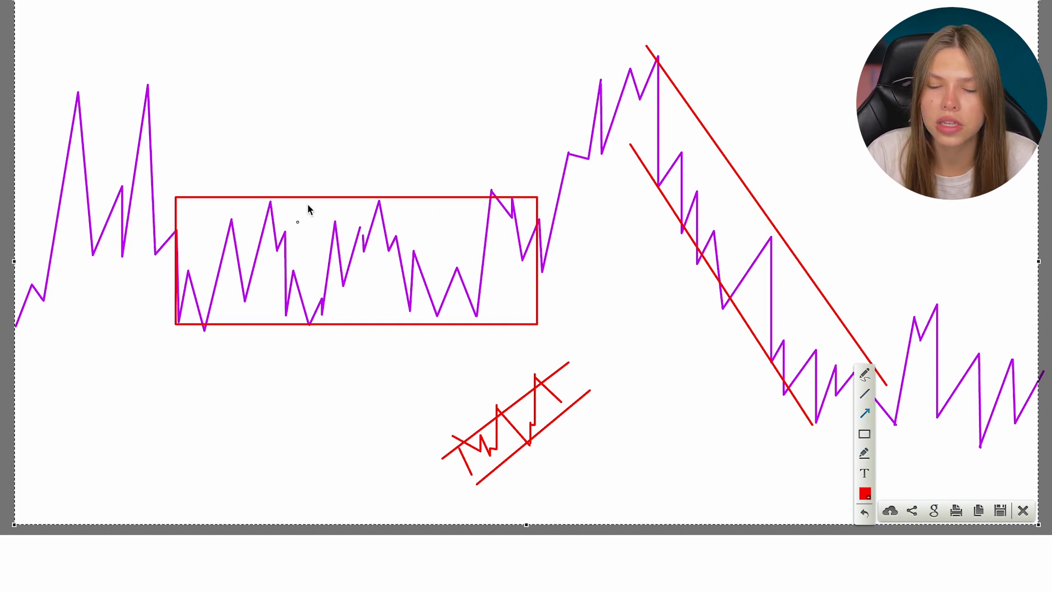
mouse_move(352, 230)
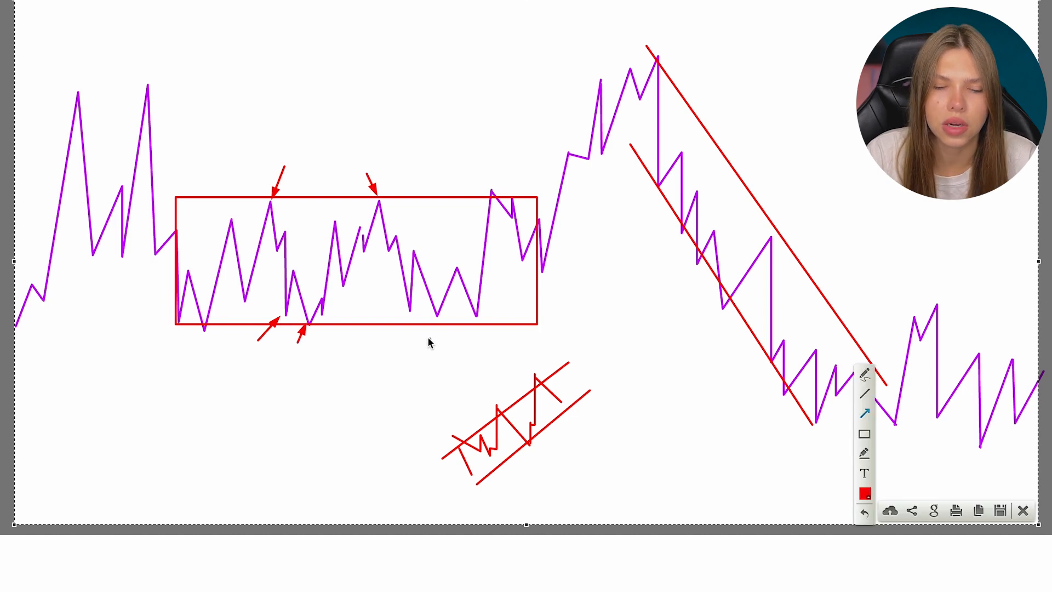
- Mark a bounce off the sideways corridor's lower edge with a red arrow
left_click(443, 328)
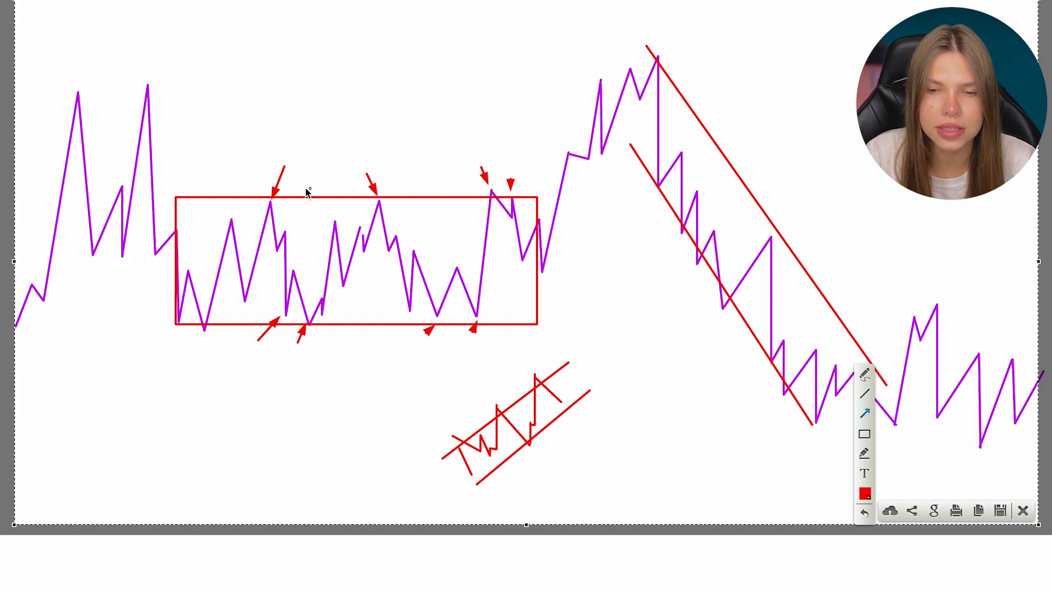
mouse_move(869, 414)
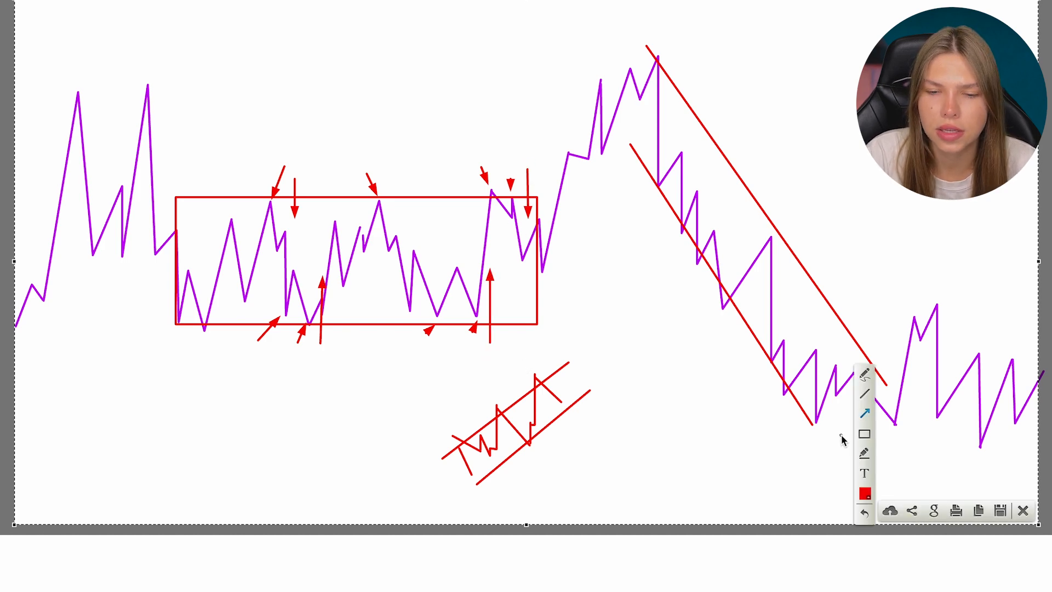
mouse_move(483, 269)
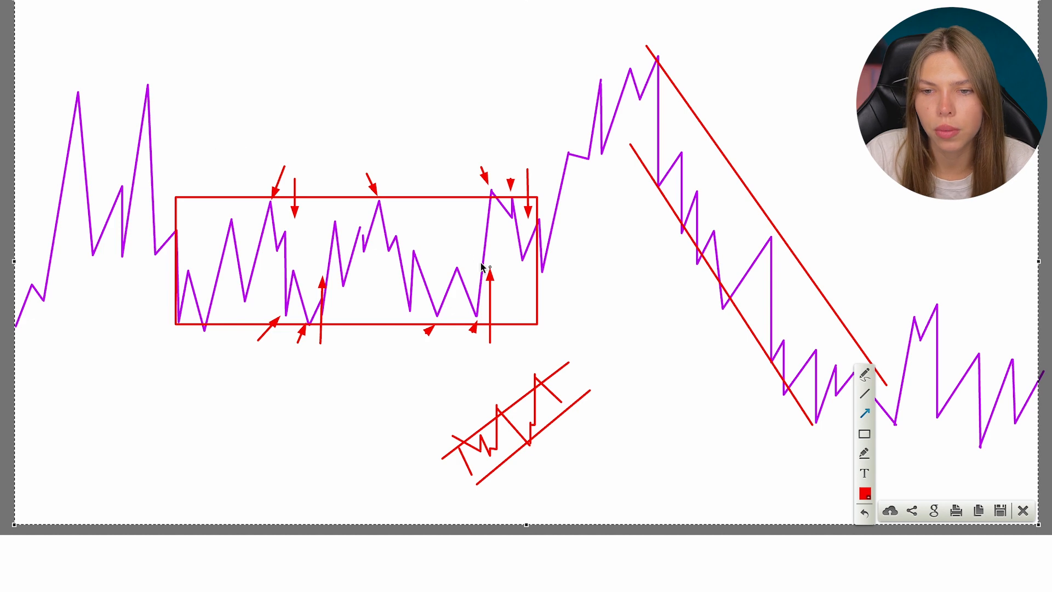
mouse_move(688, 41)
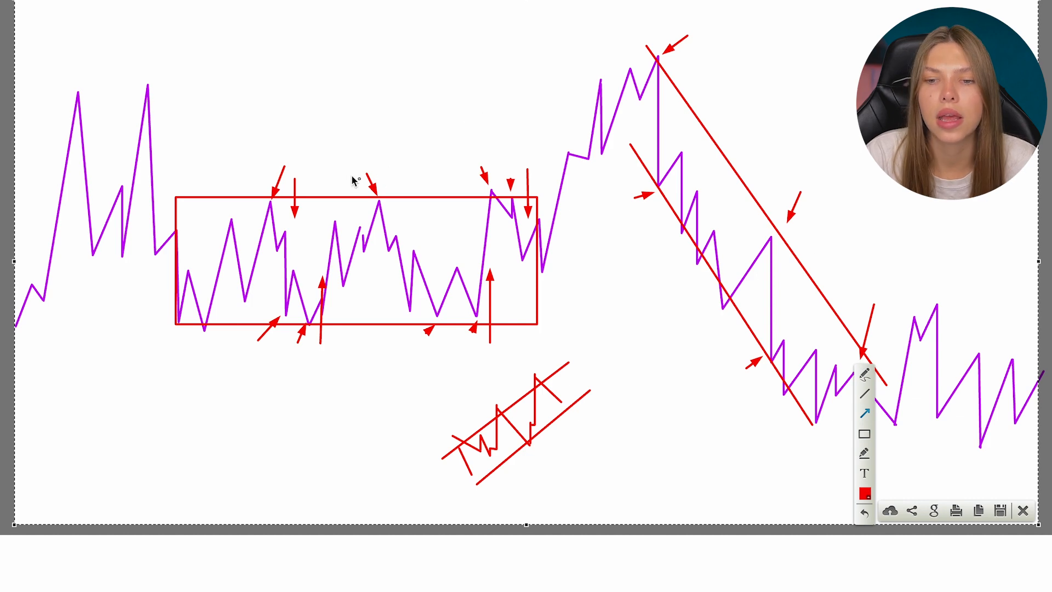
mouse_move(414, 142)
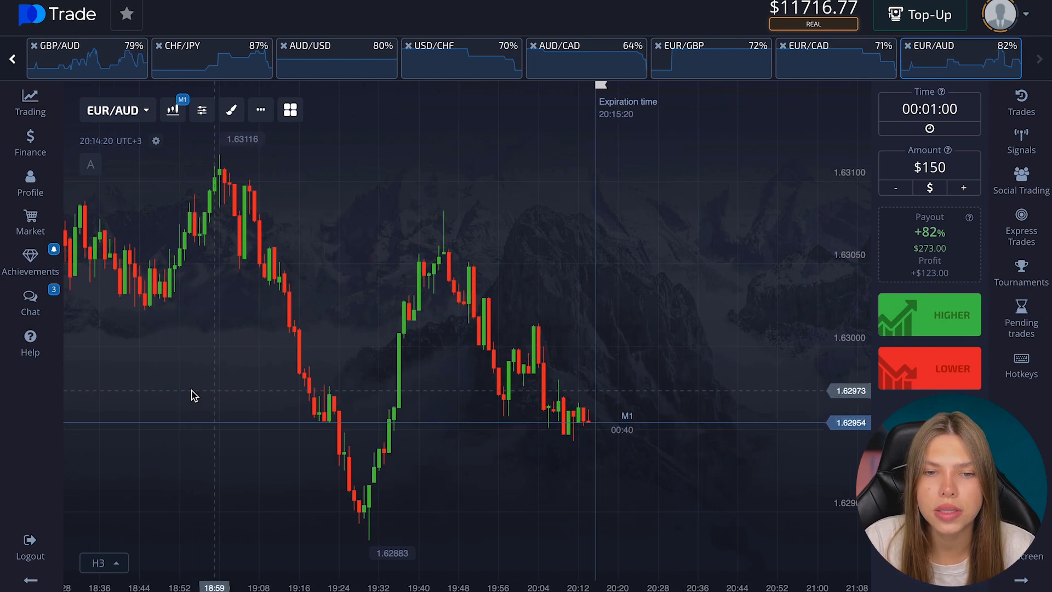
mouse_move(375, 357)
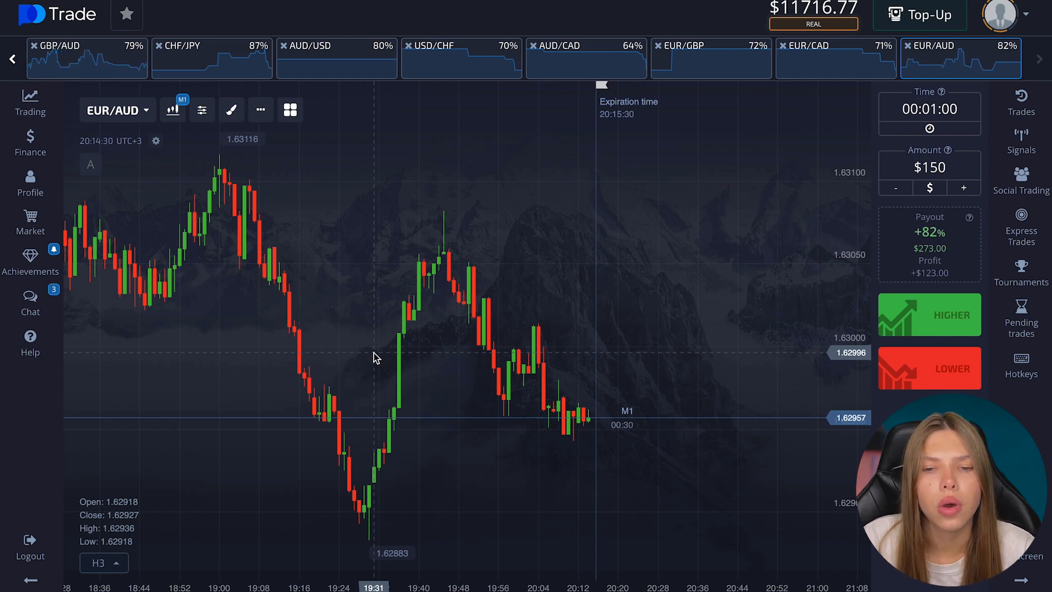
- Apply Donchian Channels from the indicators menu to the EUR/AUD one-minute chart
left_click(172, 110)
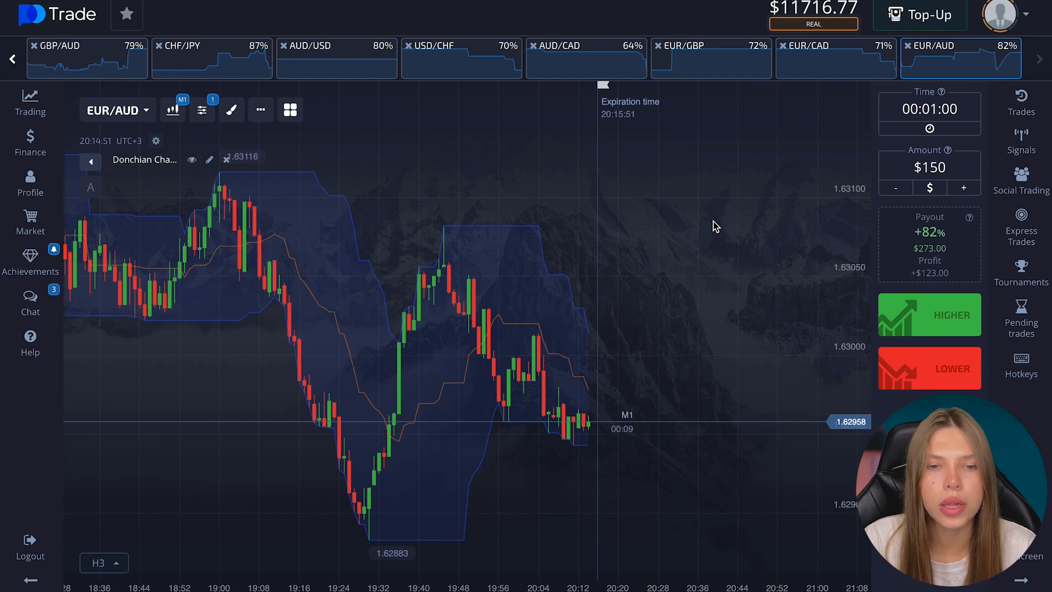
mouse_move(433, 79)
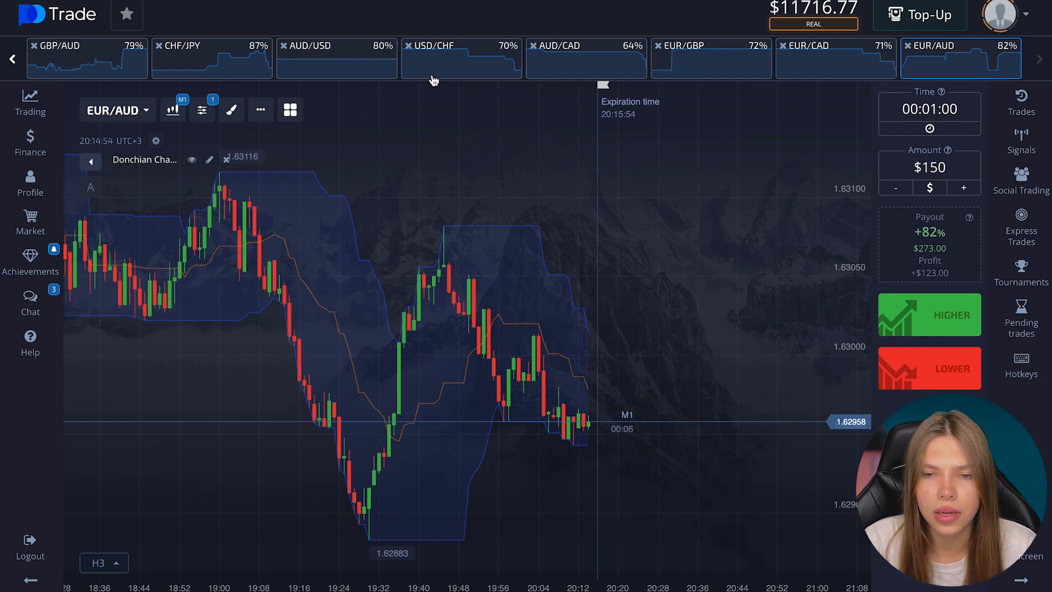